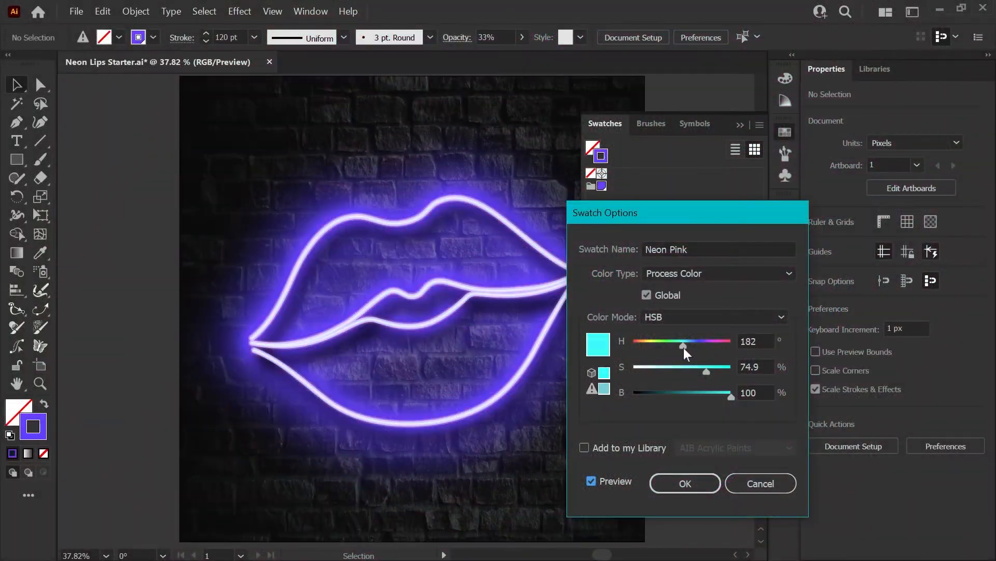
# Step: Open Lips.ai as a second document beside Neon Lips Starter.ai
pyautogui.click(684, 483)
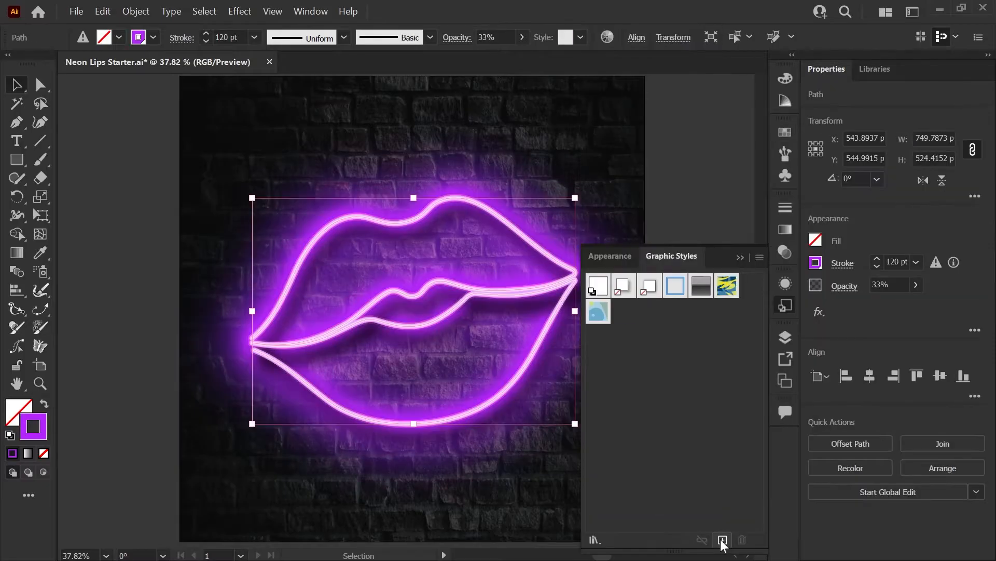
pyautogui.click(722, 539)
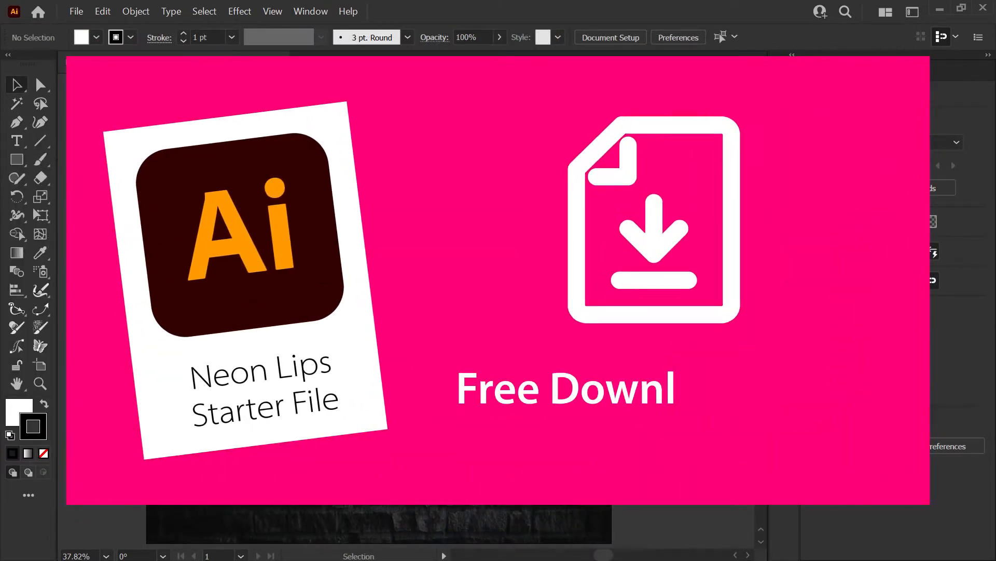
pyautogui.write('oad Link in the Description Below')
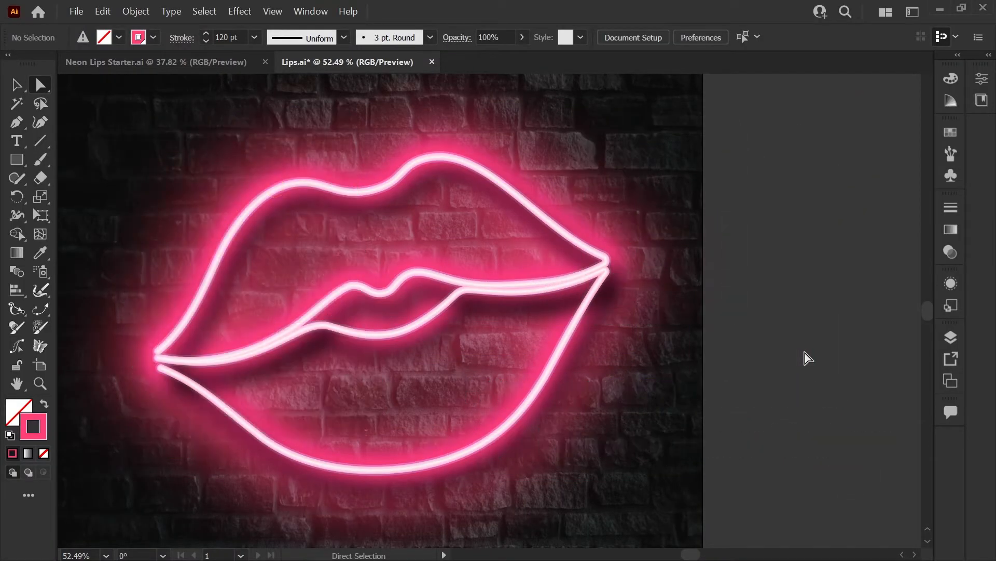
# Step: Select the 120 pt stroke and open Swatch Options for its global pink colour
pyautogui.click(310, 11)
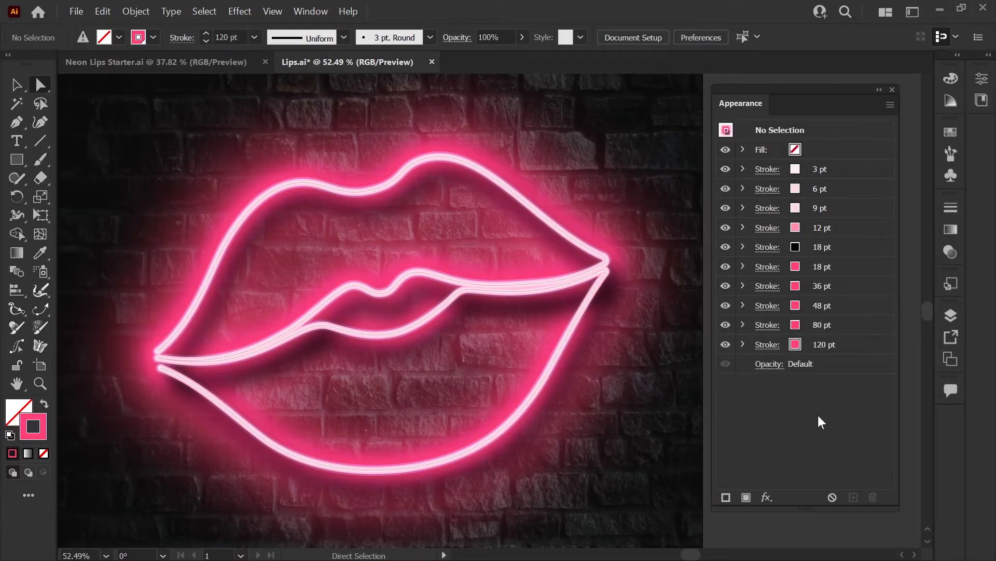
pyautogui.click(381, 255)
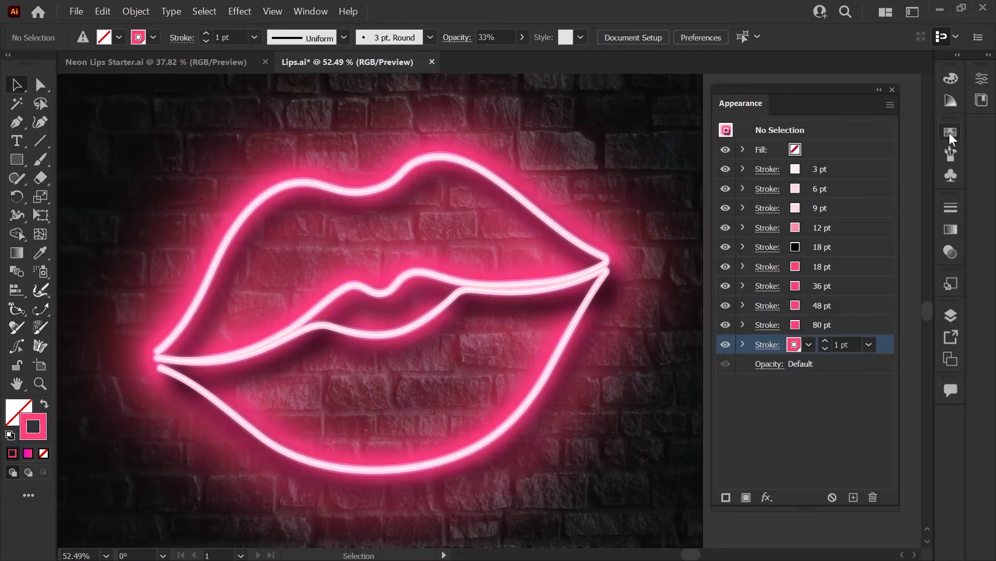
pyautogui.click(952, 132)
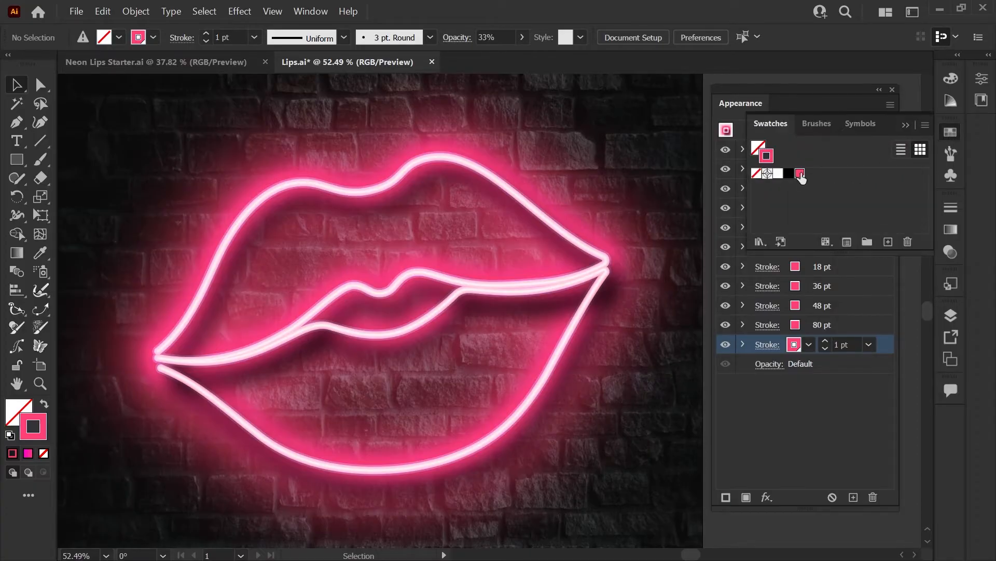
pyautogui.doubleClick(799, 173)
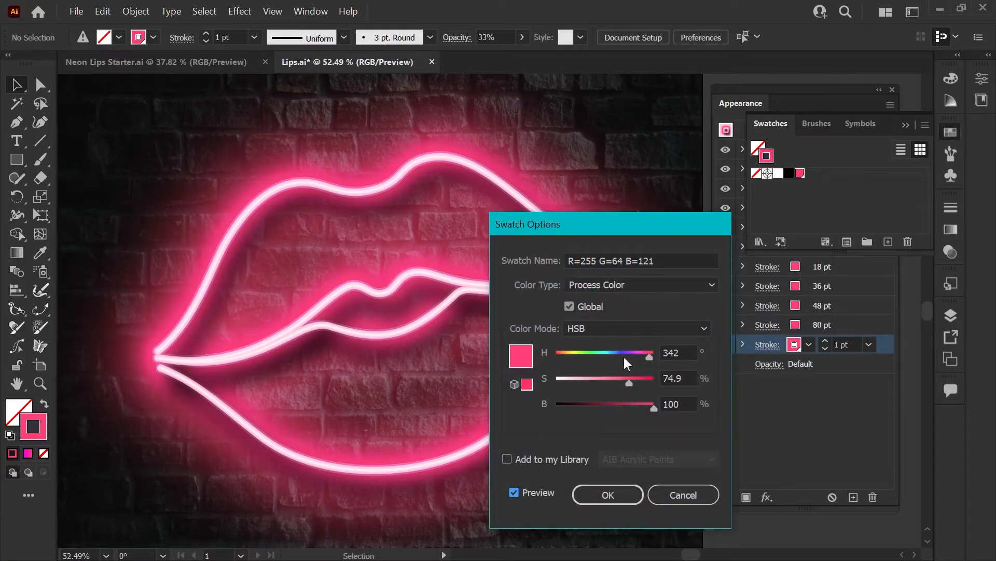
pyautogui.moveTo(650, 355); pyautogui.dragTo(621, 355)
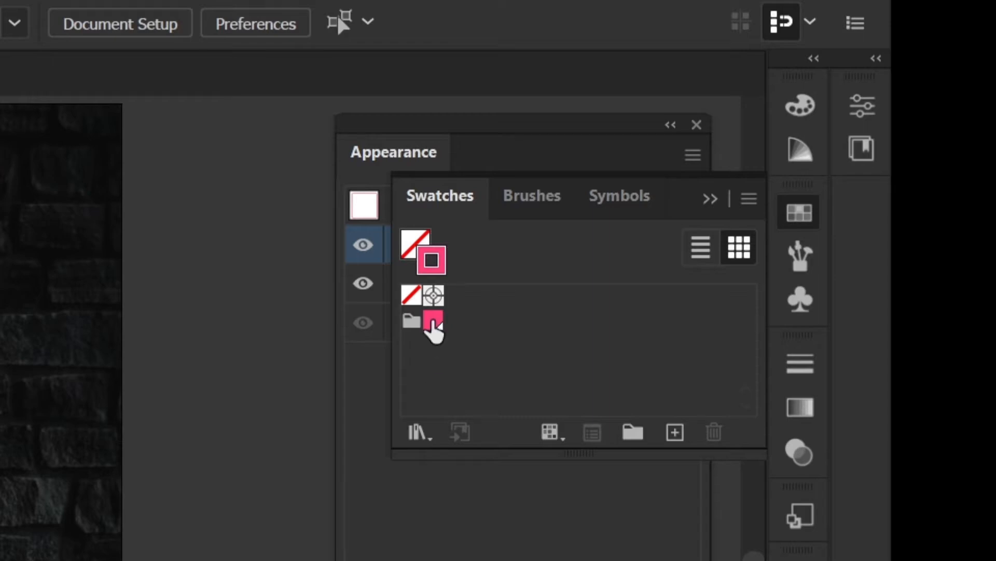
# Step: Confirm the starter file's pink swatch is global, named Neon Pink (255, 64, 121)
pyautogui.doubleClick(434, 321)
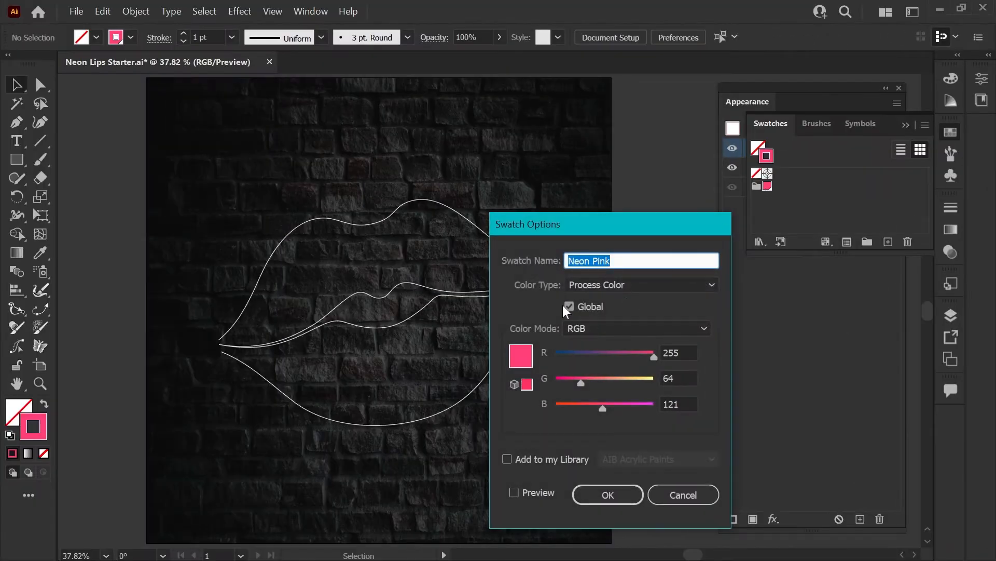
pyautogui.click(606, 494)
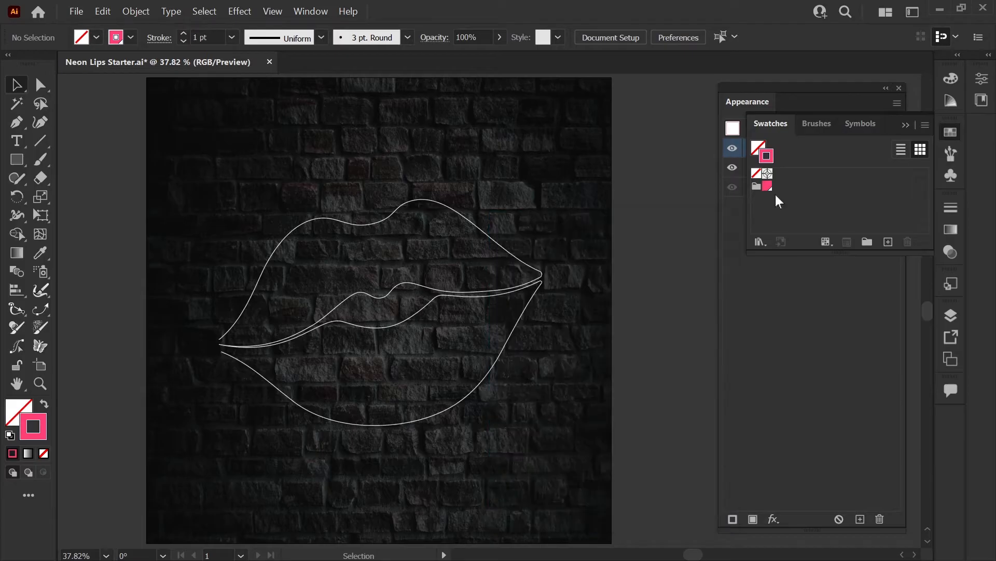
pyautogui.moveTo(778, 202)
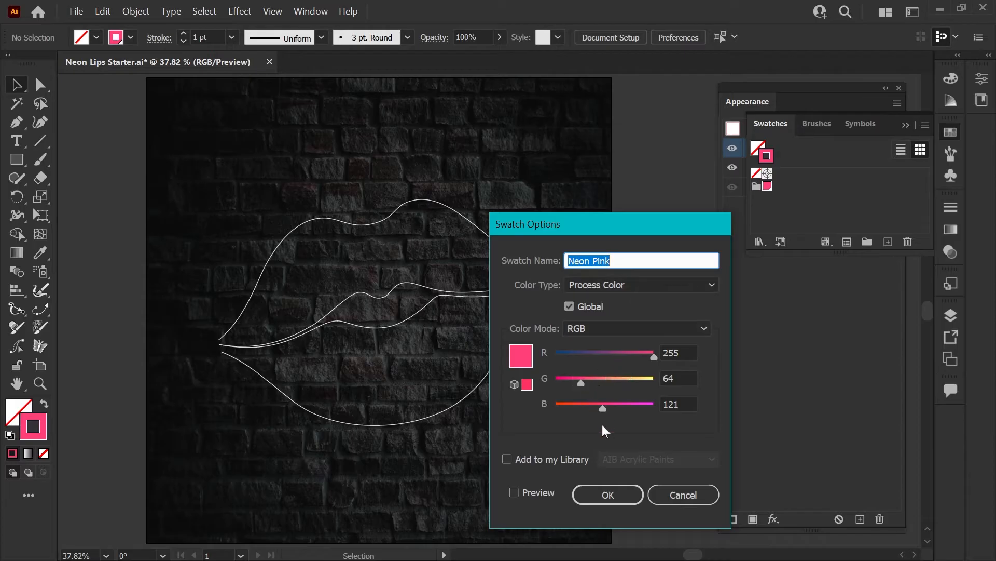
pyautogui.click(683, 494)
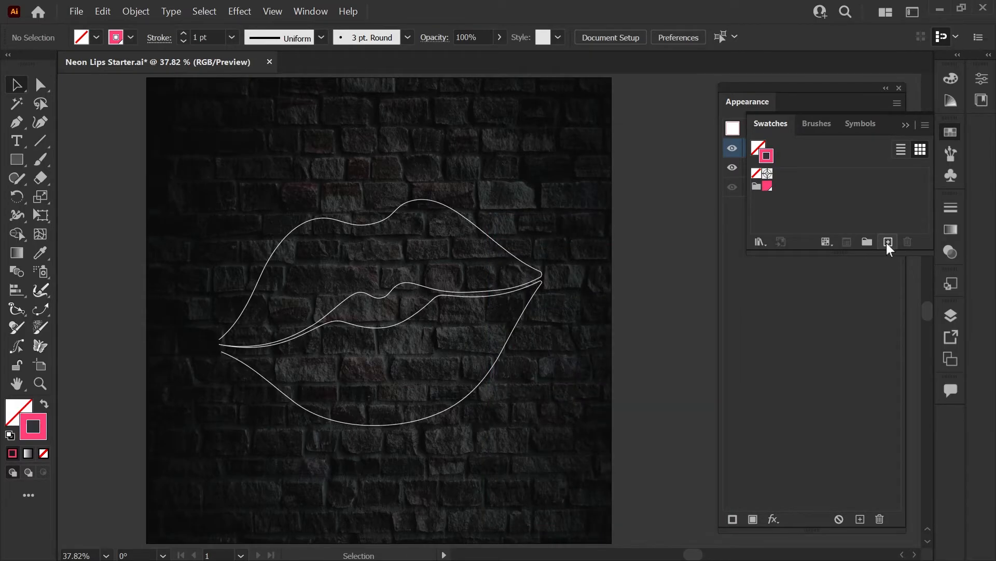
pyautogui.click(887, 242)
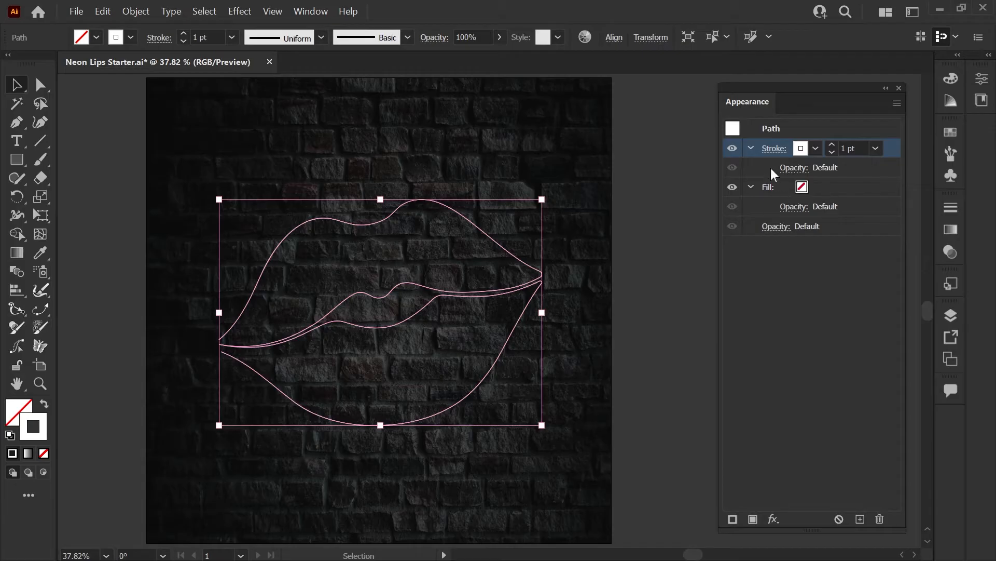
# Step: Give the lips stroke round caps and joins and colour it Neon Pink
pyautogui.click(773, 148)
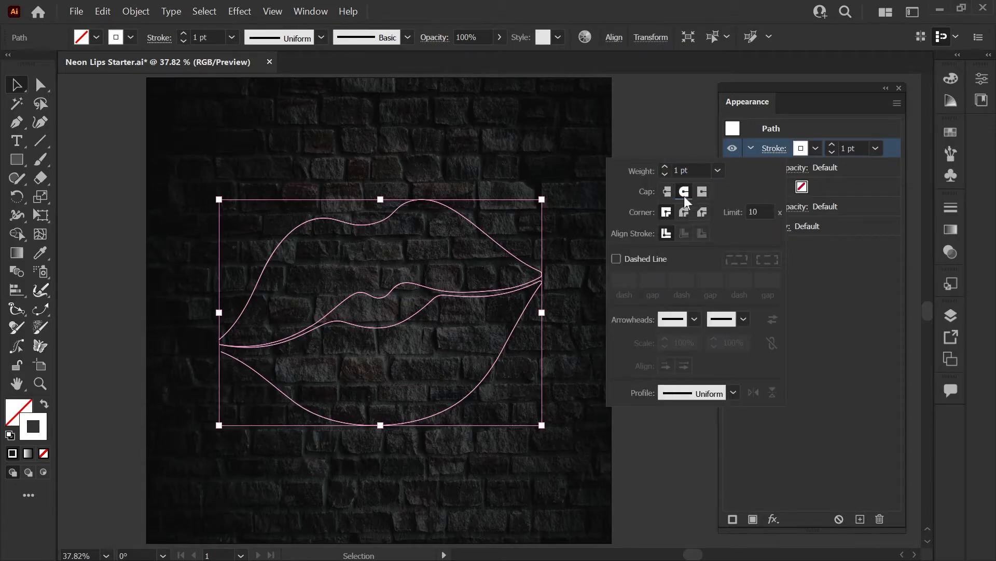
pyautogui.click(684, 211)
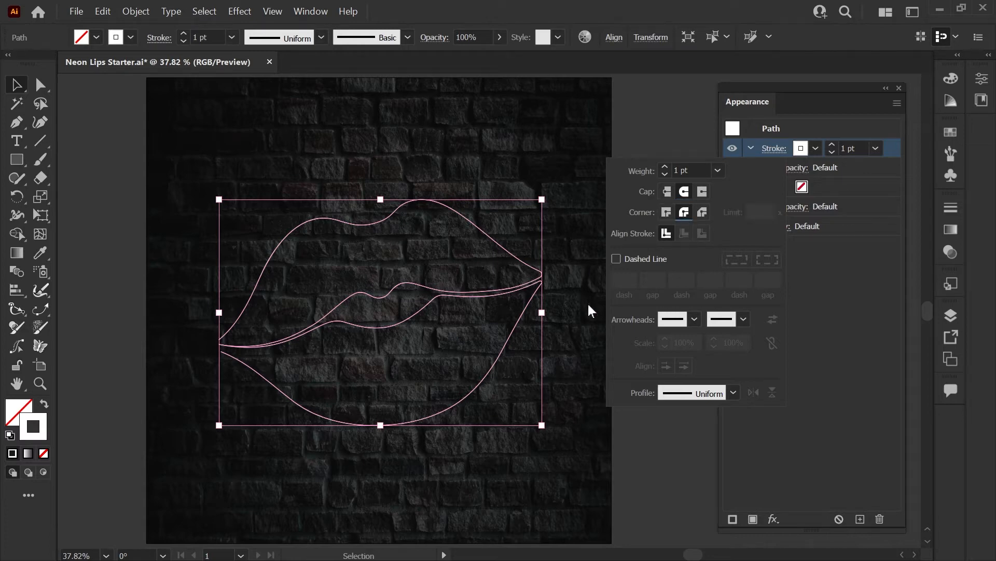
pyautogui.moveTo(680, 250)
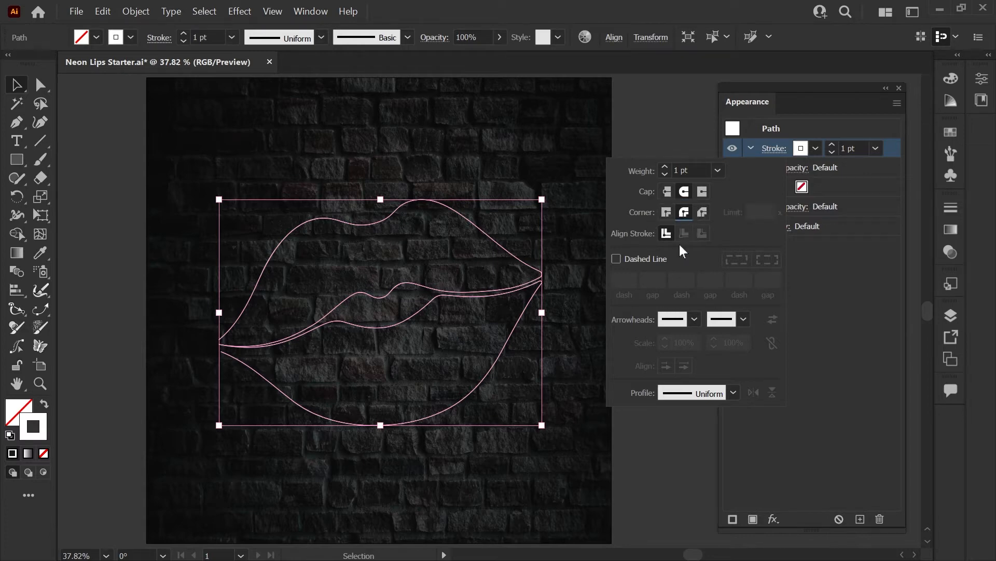
pyautogui.click(774, 149)
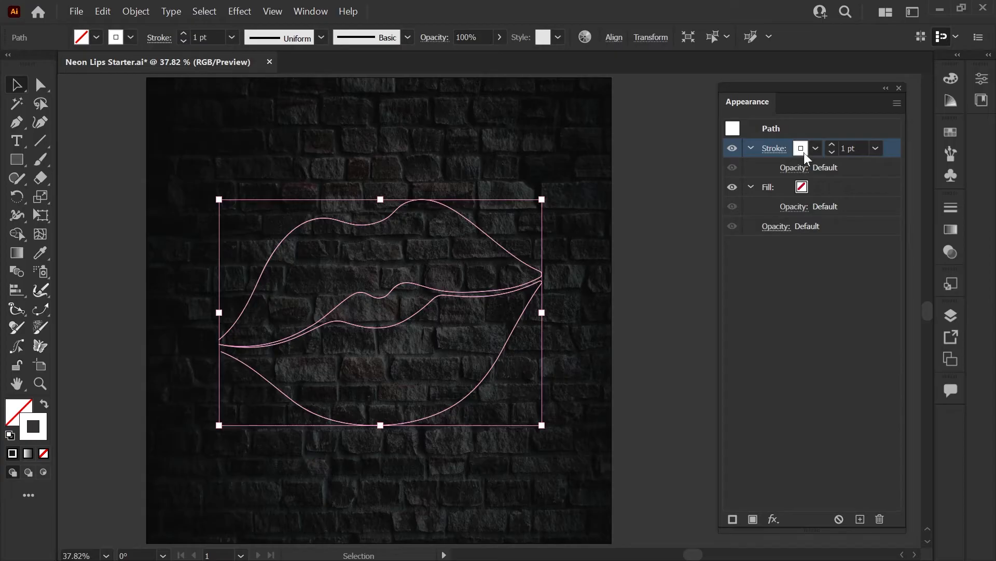
pyautogui.click(816, 148)
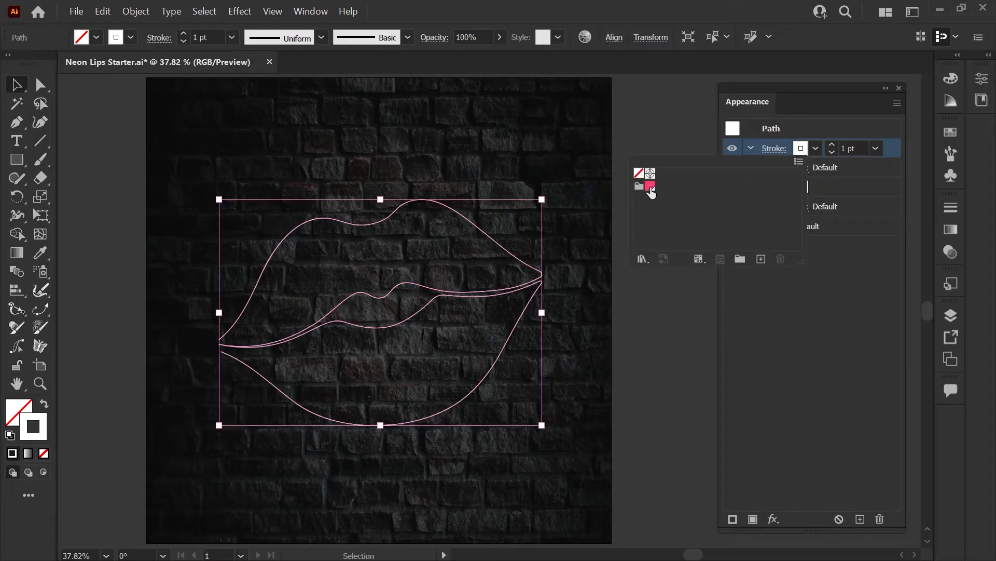
pyautogui.click(650, 187)
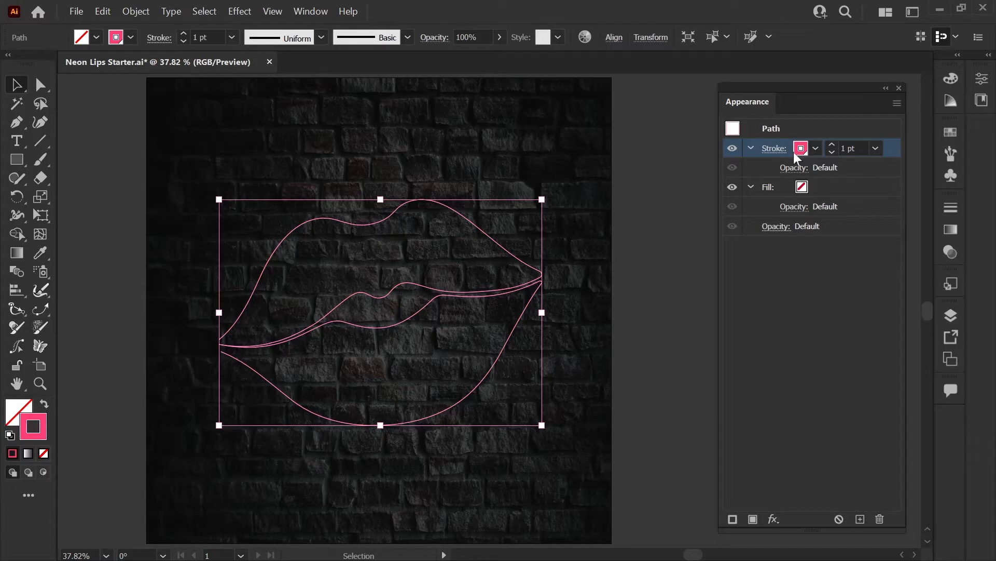
pyautogui.moveTo(850, 168)
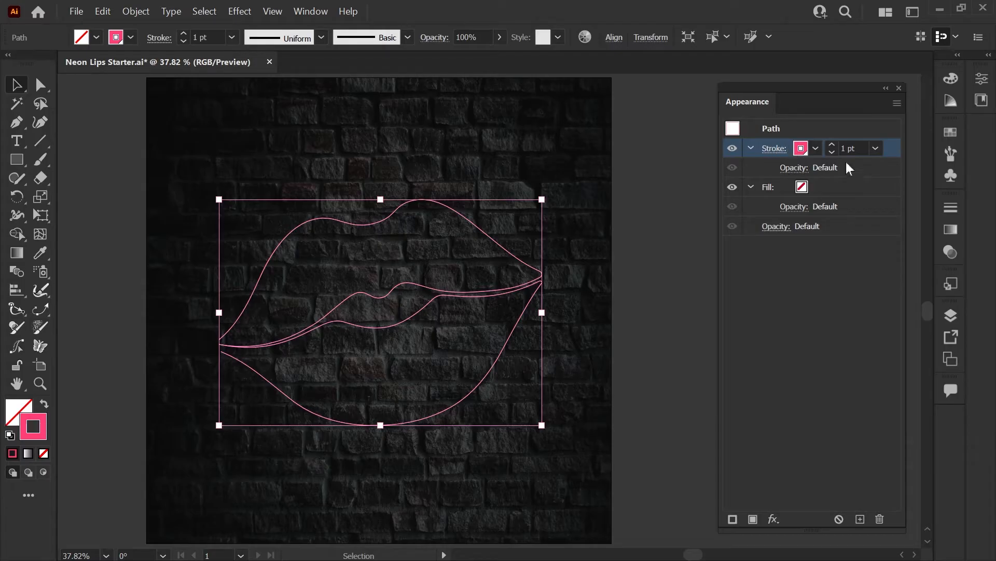
# Step: Lighten the Neon Pink stroke to a 10% tint and deselect to check it
pyautogui.click(800, 148)
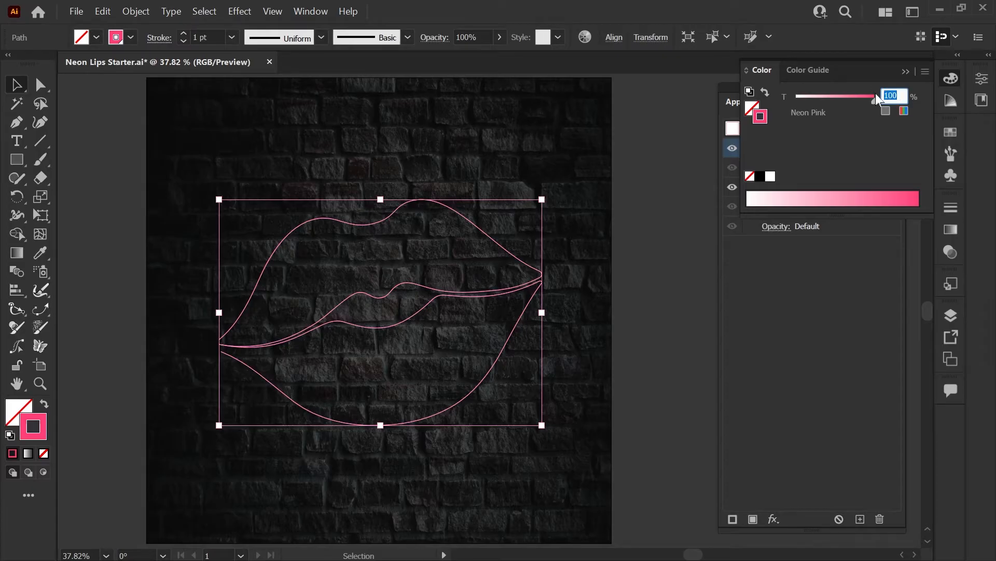
pyautogui.write('10')
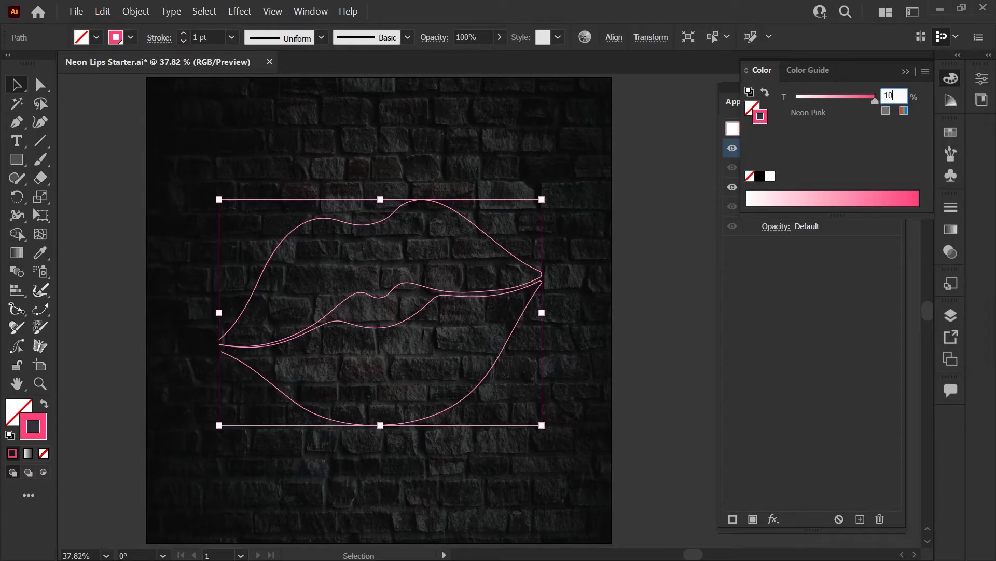
pyautogui.click(565, 329)
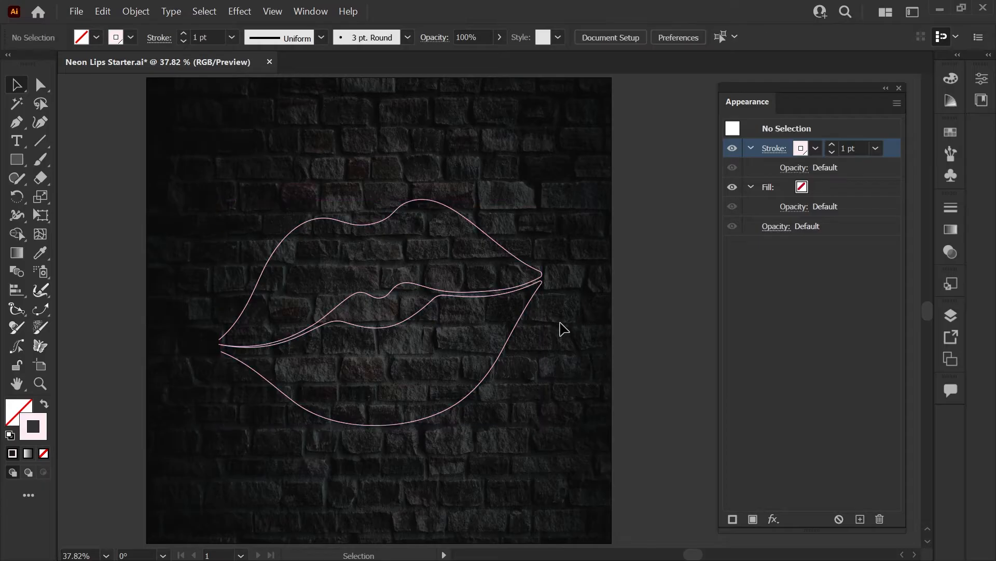
pyautogui.moveTo(396, 221)
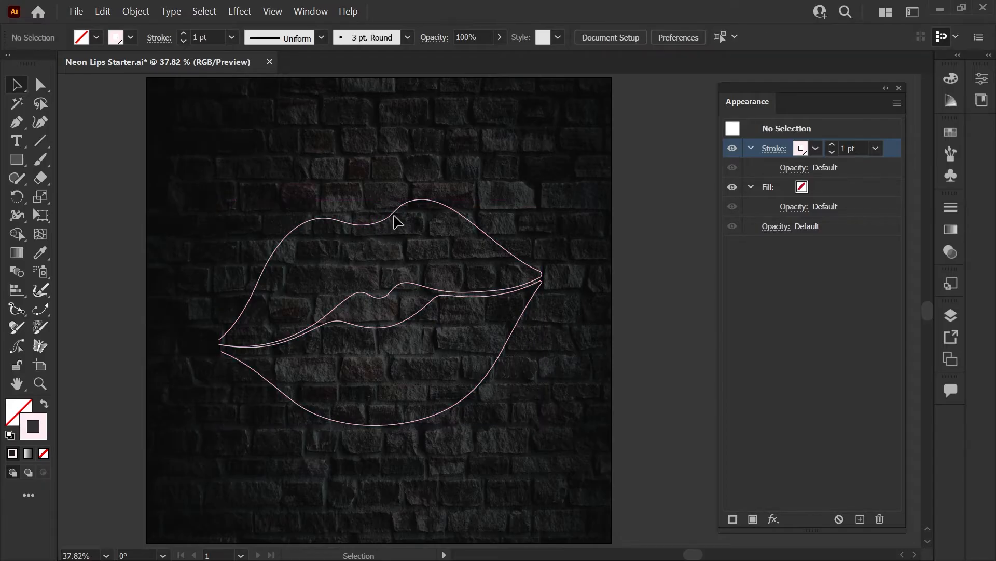
pyautogui.moveTo(689, 355)
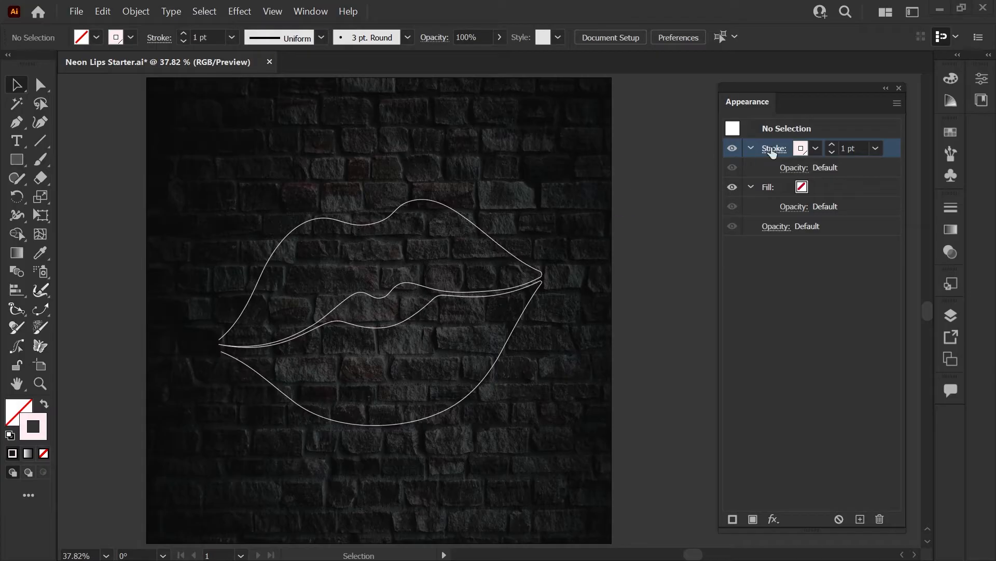
# Step: Set the pale pink lips stroke to a 3 pt weight
pyautogui.click(876, 149)
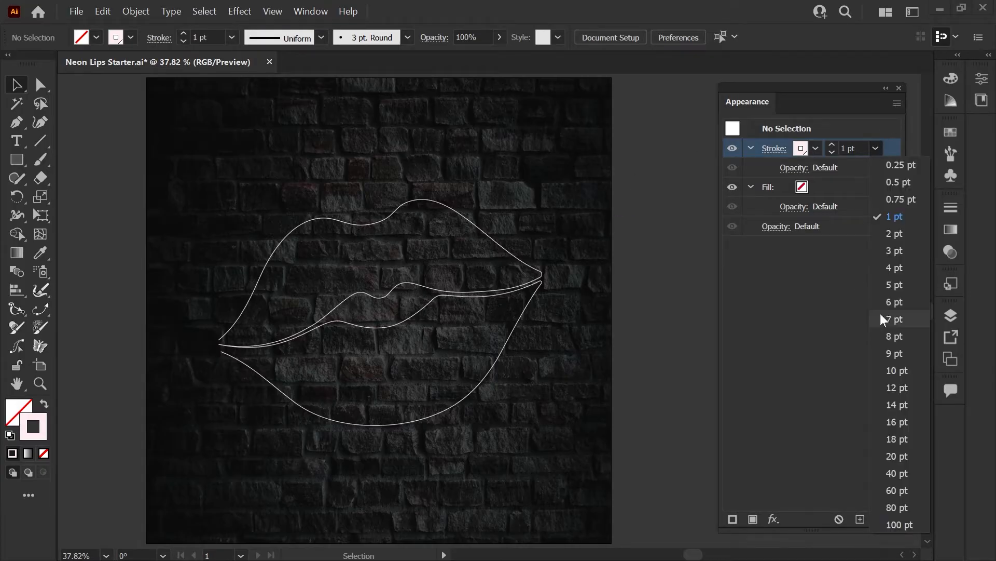
pyautogui.click(894, 336)
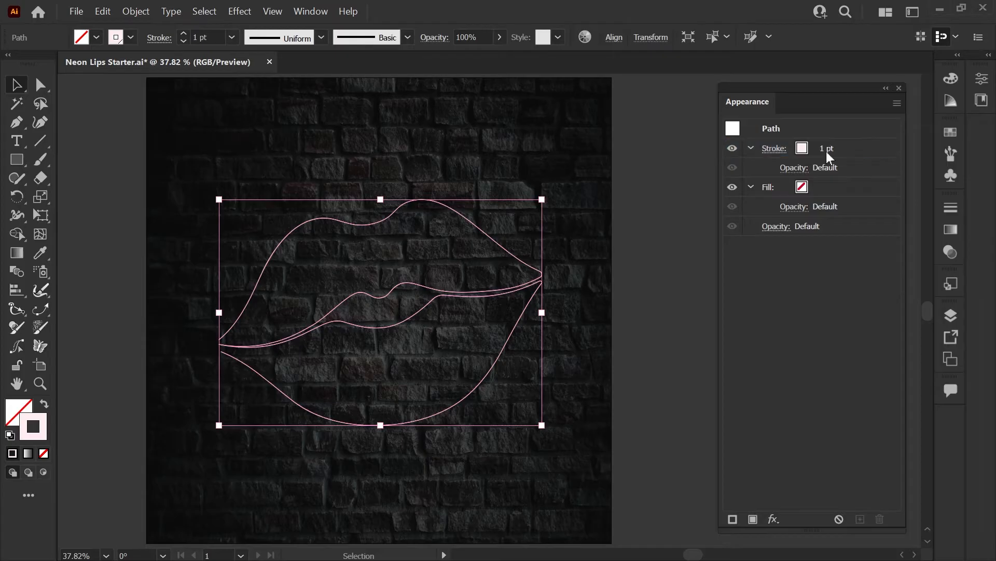
pyautogui.click(775, 149)
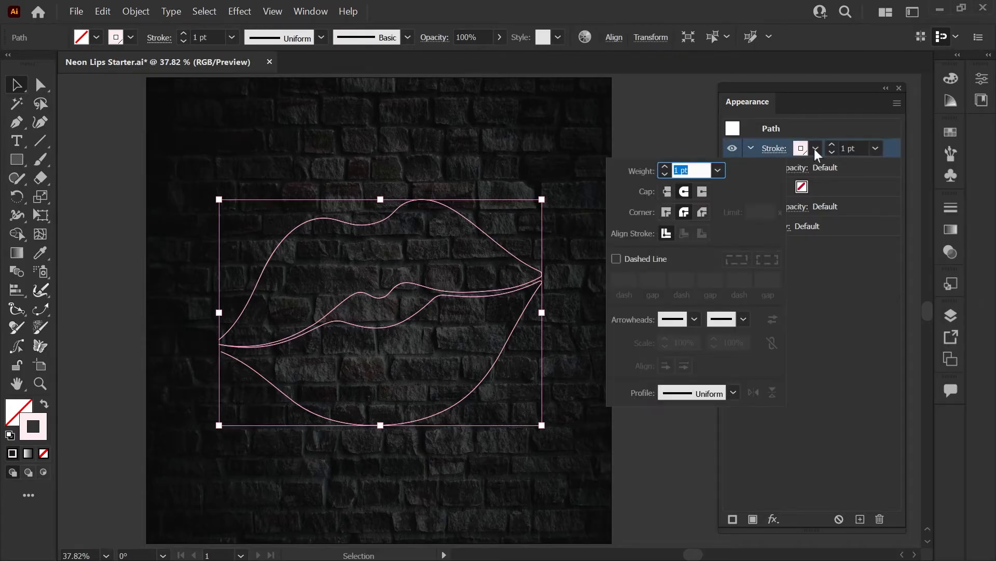
pyautogui.click(718, 170)
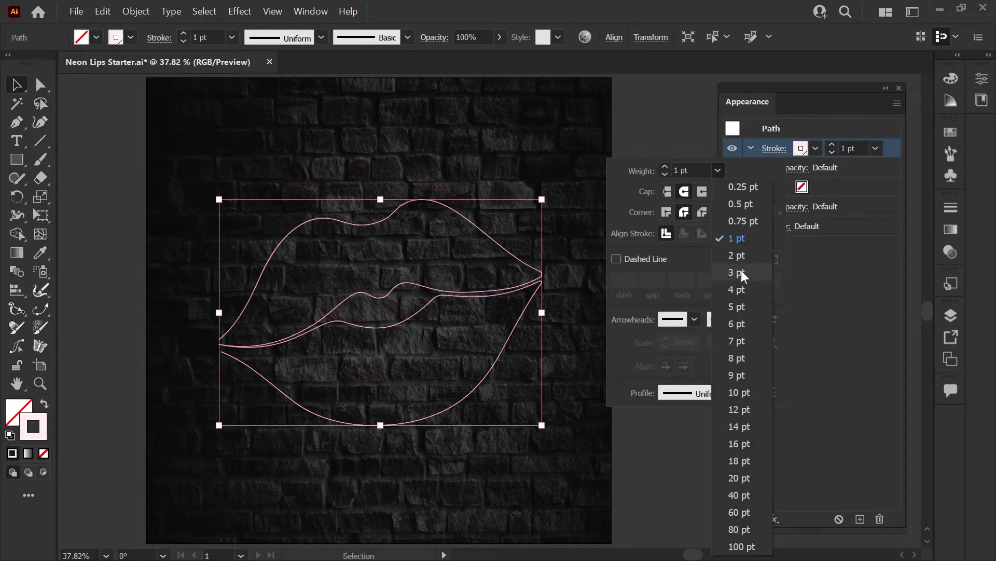
# Step: Target the 3 pt stroke and bring up the Appearance panel flyout menu
pyautogui.click(737, 272)
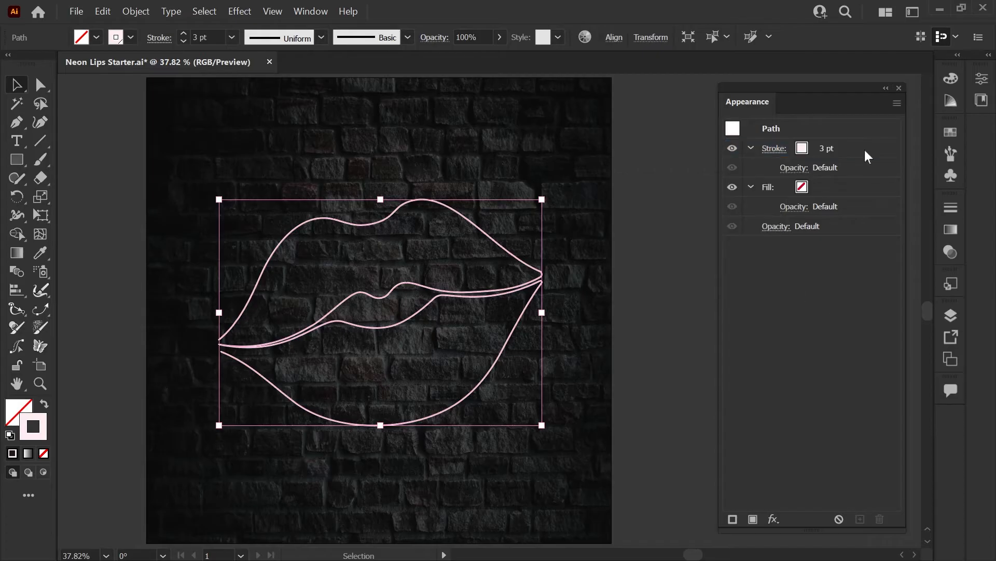
pyautogui.click(774, 148)
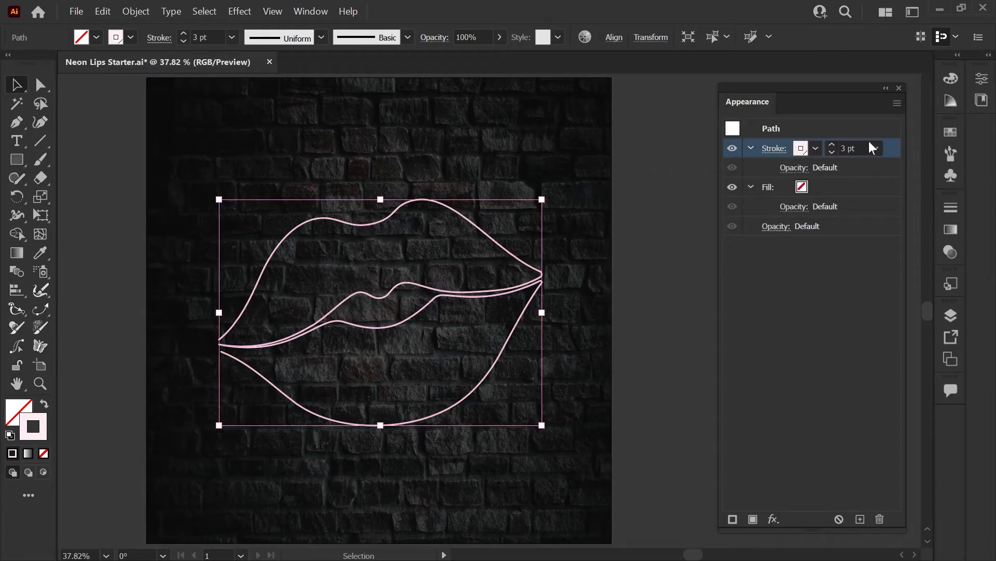
pyautogui.click(897, 103)
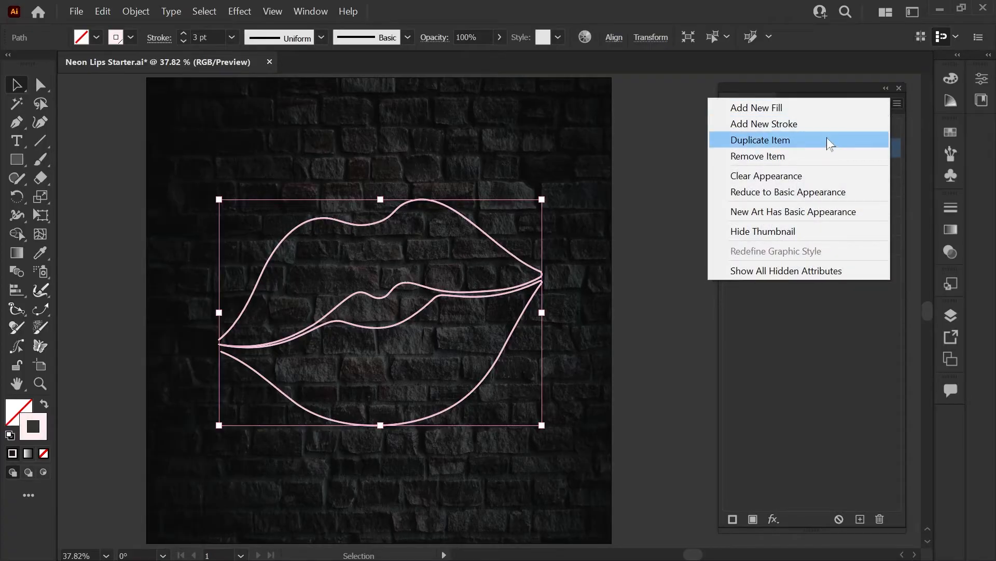
# Step: Duplicate the stroke into 6 pt and 9 pt layers at 80% and 60% opacity
pyautogui.click(774, 187)
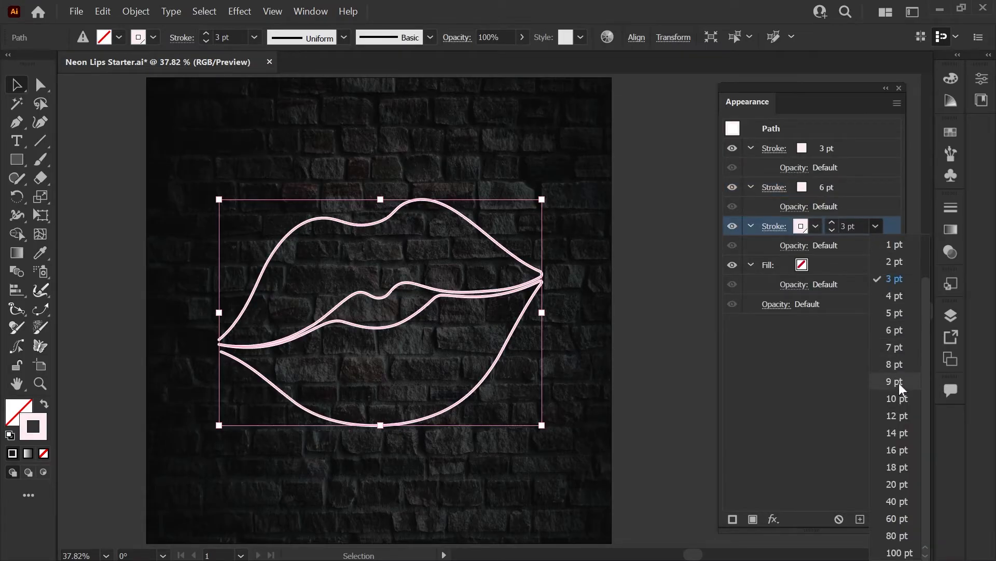
pyautogui.click(793, 205)
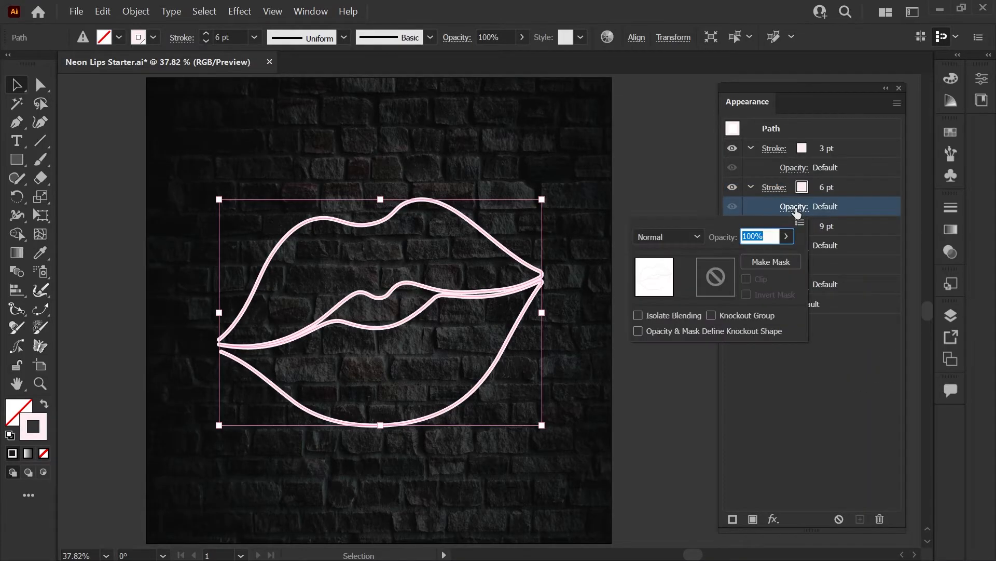
pyautogui.write('80')
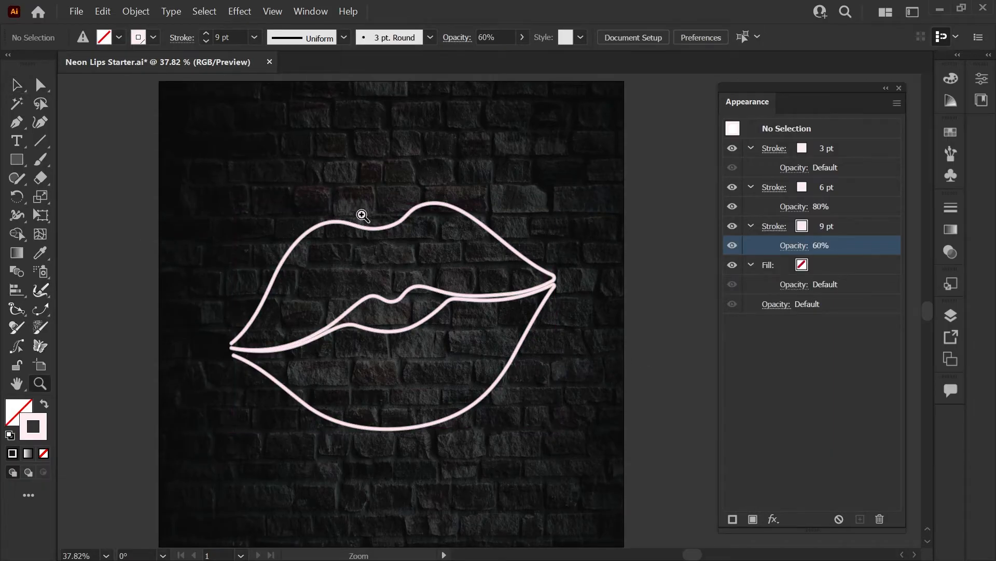
pyautogui.click(362, 215)
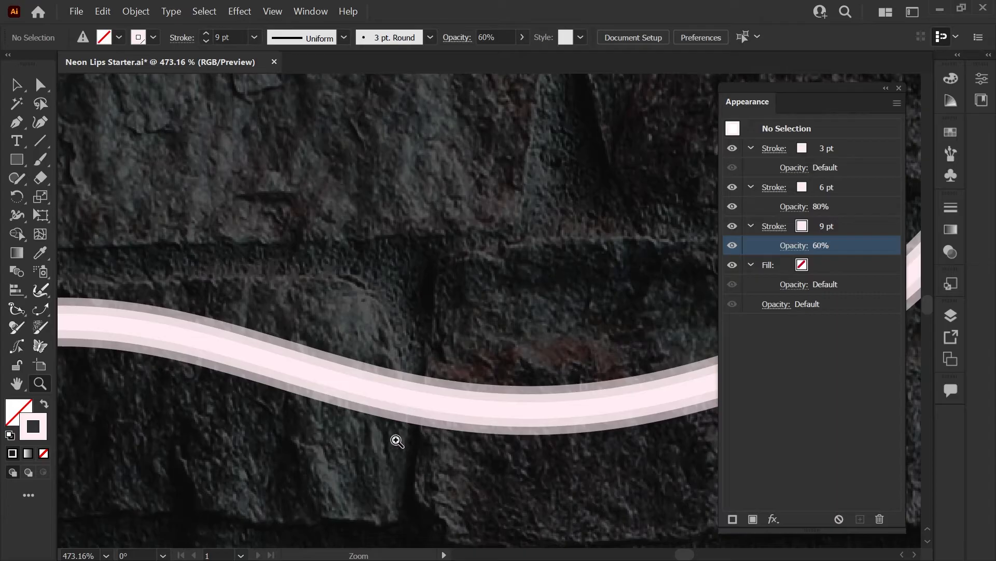
pyautogui.click(397, 440)
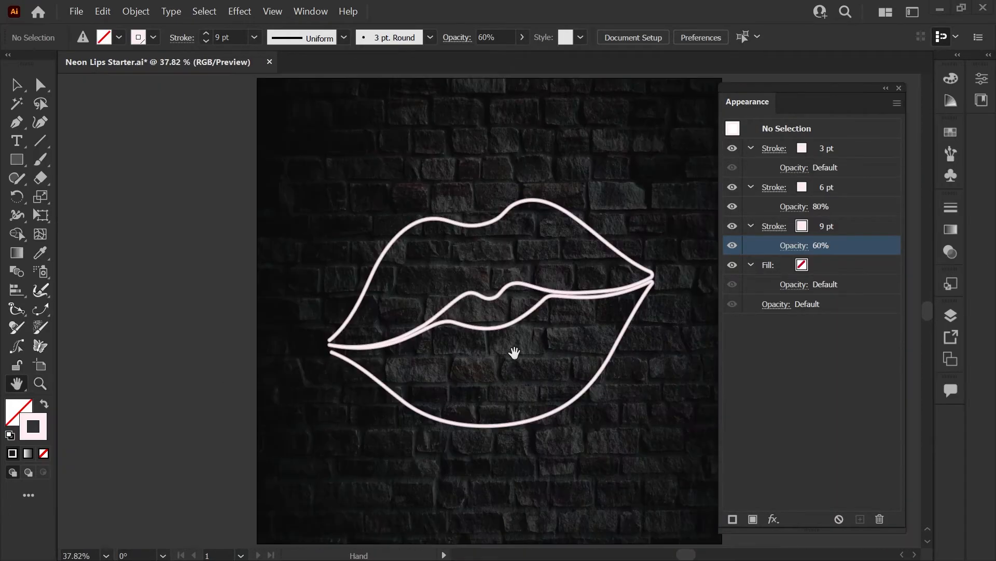
pyautogui.moveTo(515, 353); pyautogui.dragTo(162, 148)
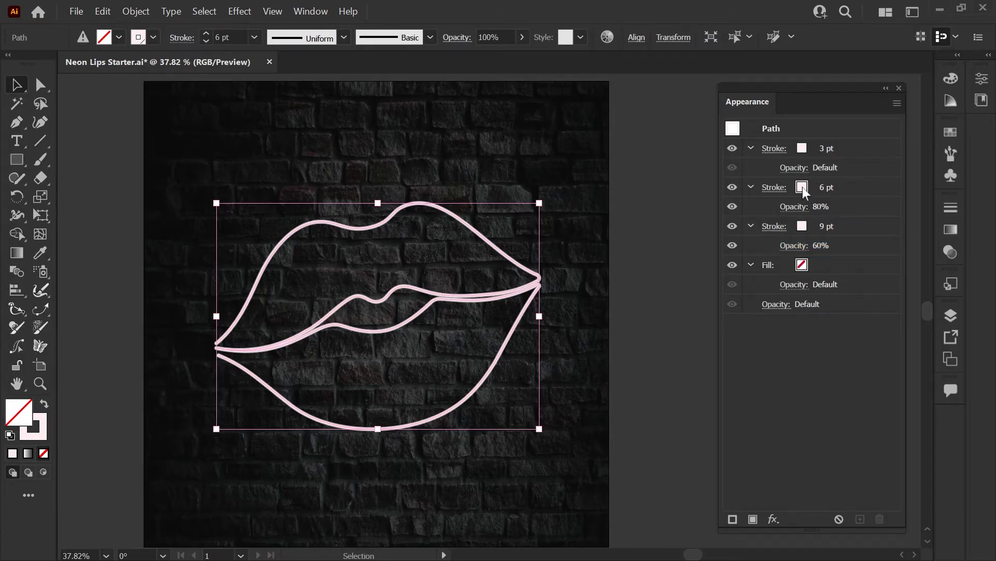
# Step: Colour the 6 pt and 9 pt strokes with light Neon Pink tints
pyautogui.click(803, 187)
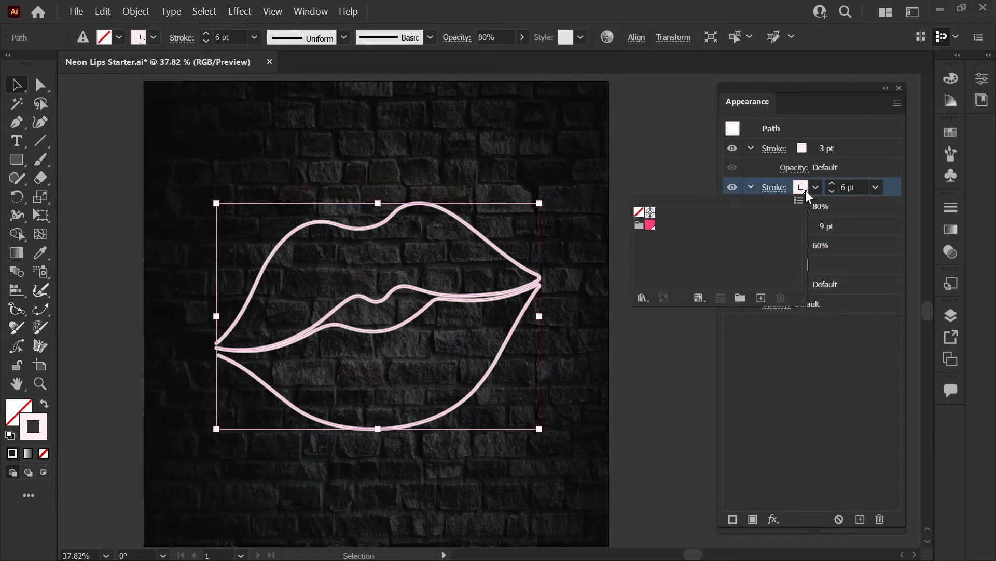
pyautogui.moveTo(960, 96)
pyautogui.write('2')
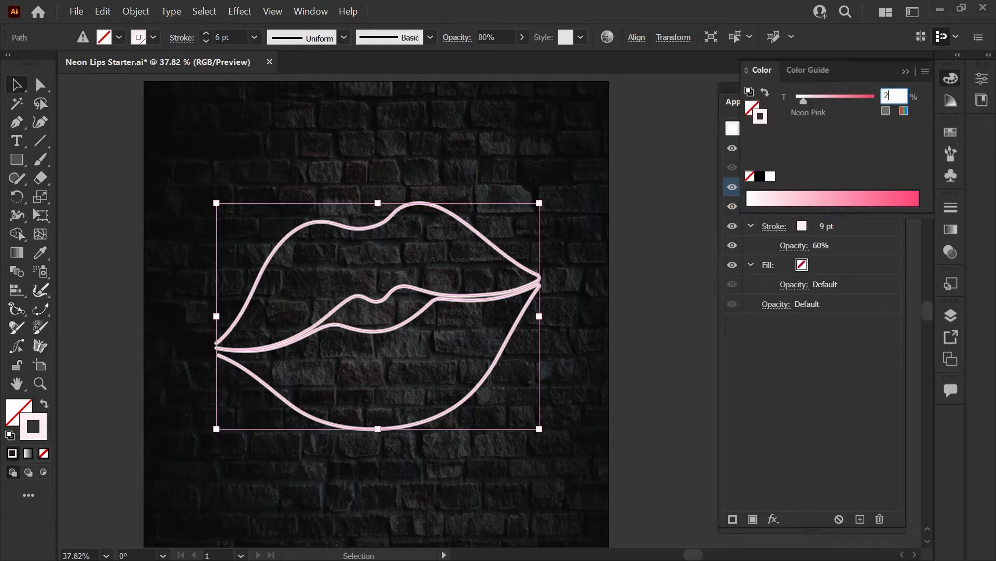
pyautogui.write('0')
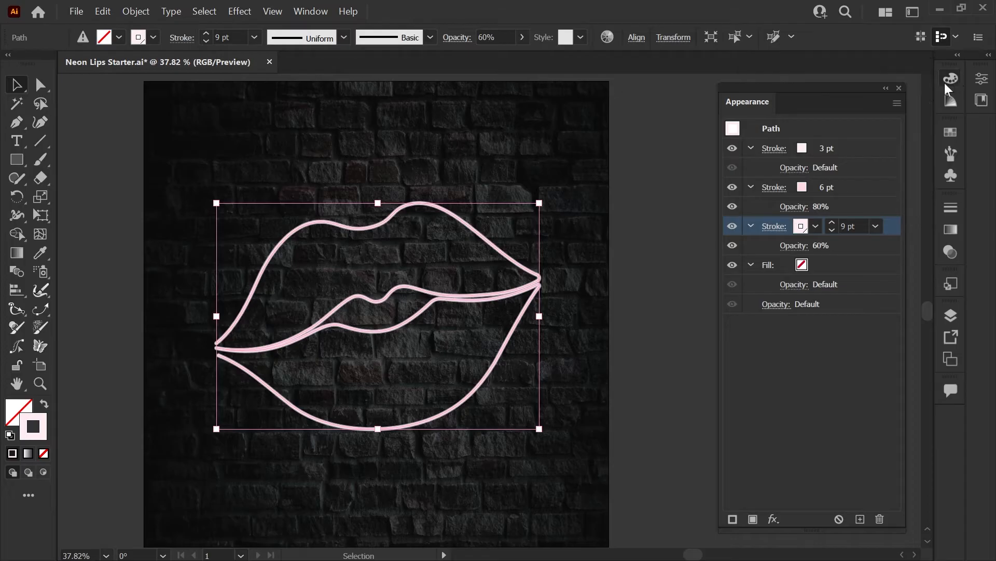
pyautogui.click(950, 78)
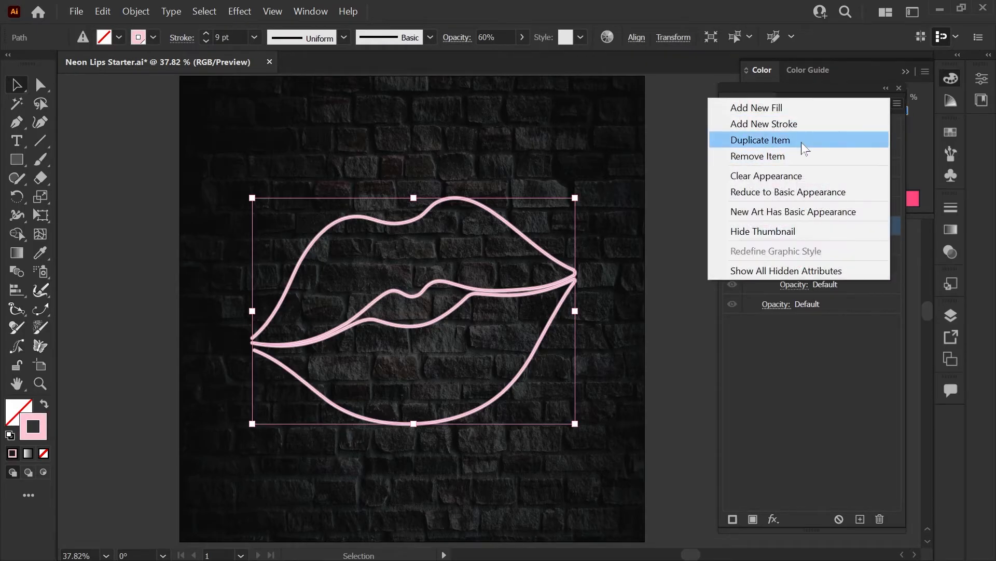
# Step: Duplicate the 9 pt stroke as a 12 pt stroke at 100% opacity with Screen blending
pyautogui.click(759, 140)
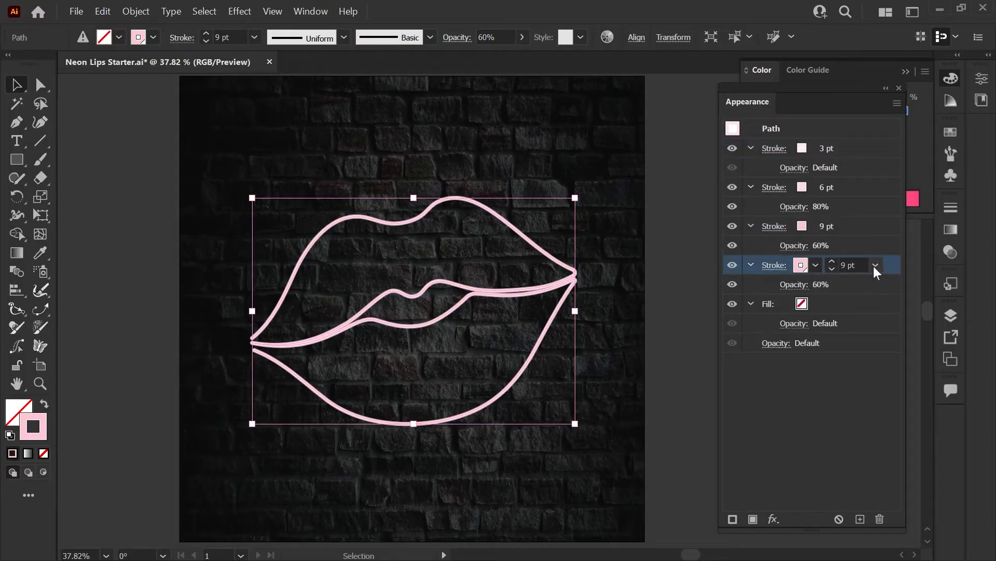
pyautogui.click(832, 261)
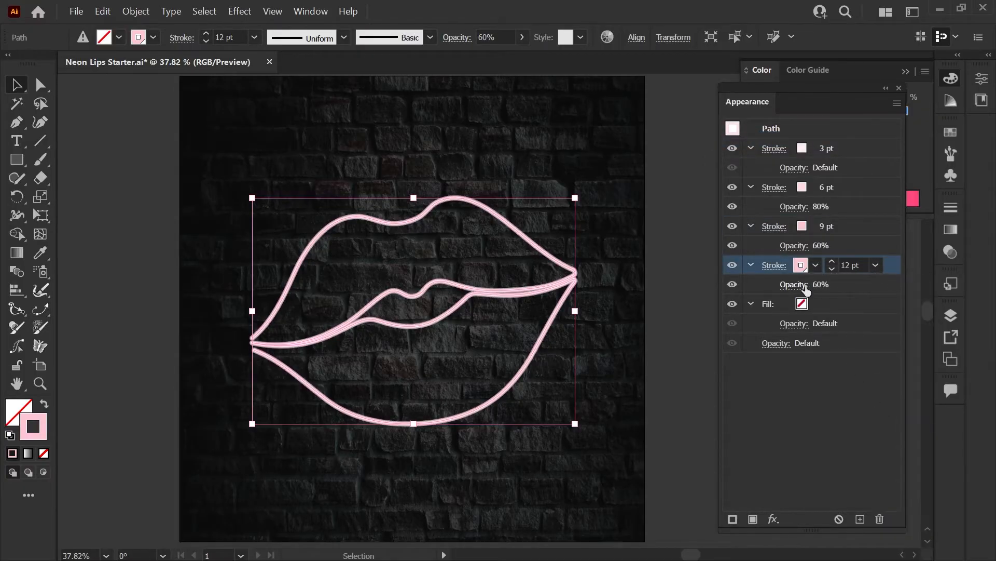
pyautogui.click(794, 285)
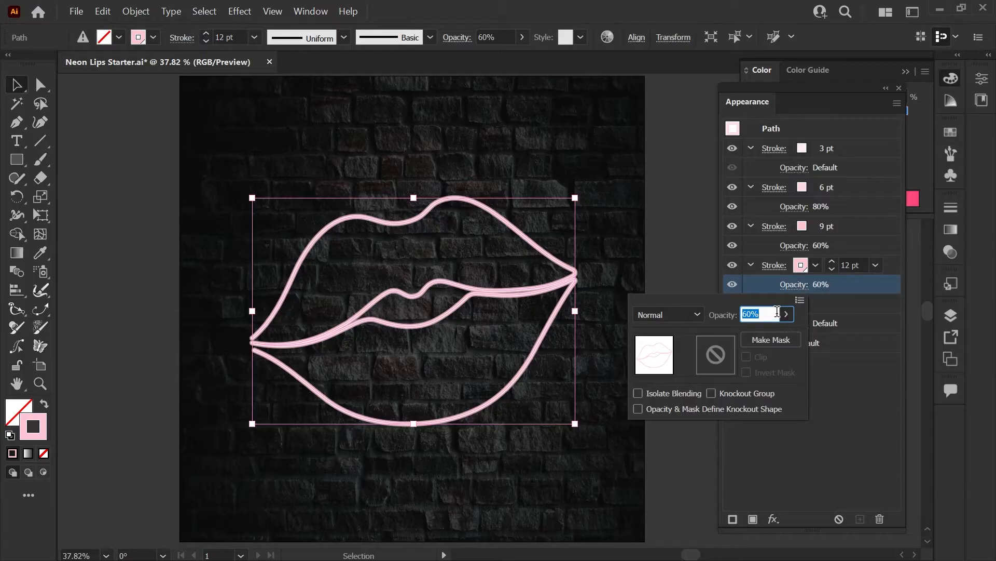
pyautogui.moveTo(757, 330); pyautogui.dragTo(782, 330)
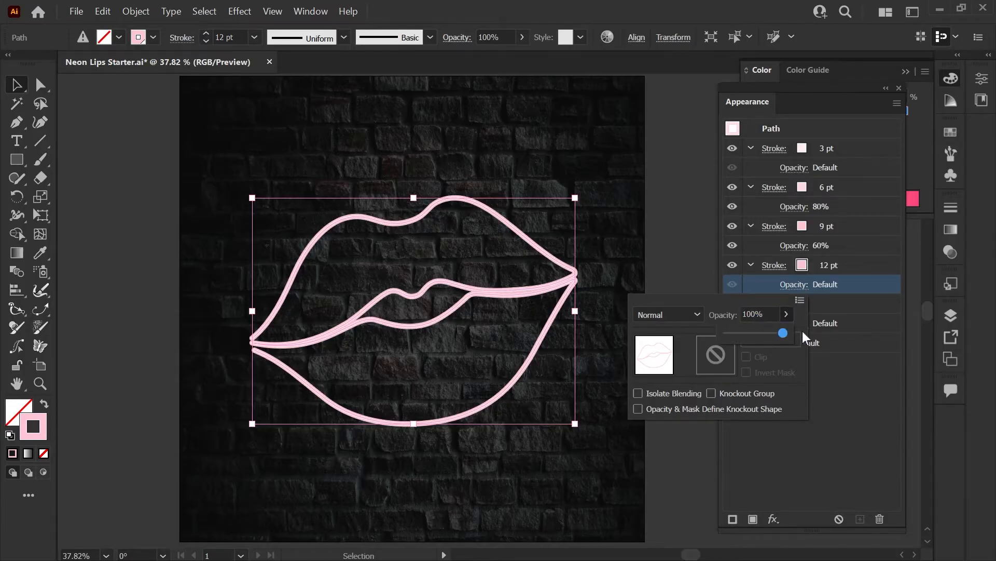
pyautogui.click(667, 315)
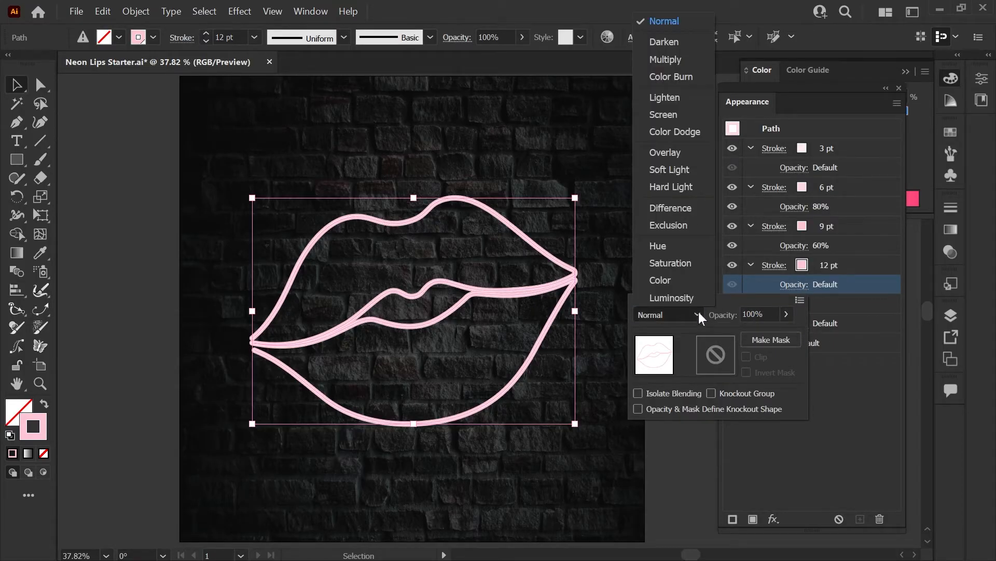
pyautogui.click(664, 114)
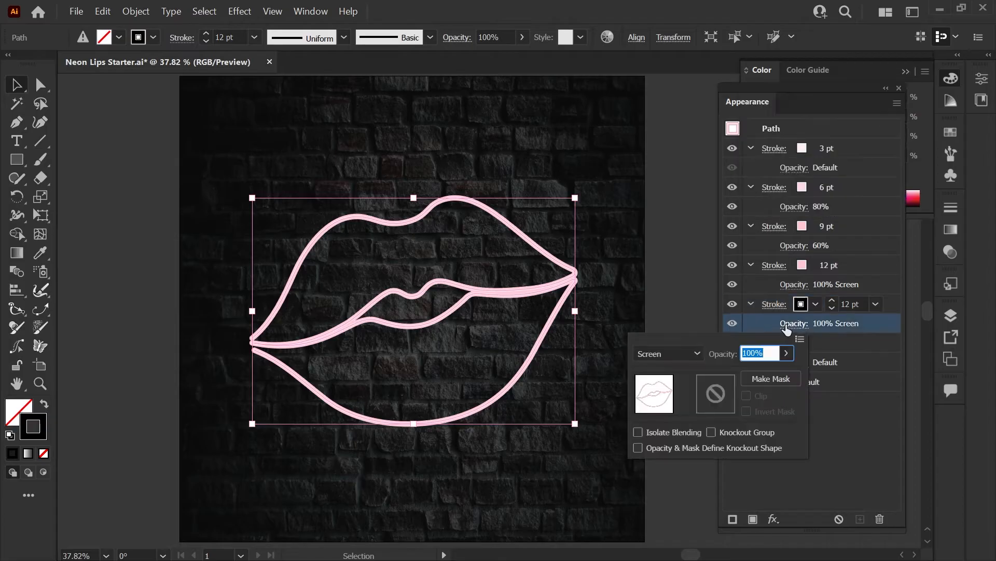
# Step: Set the black 12 pt stroke to Multiply blending
pyautogui.click(668, 353)
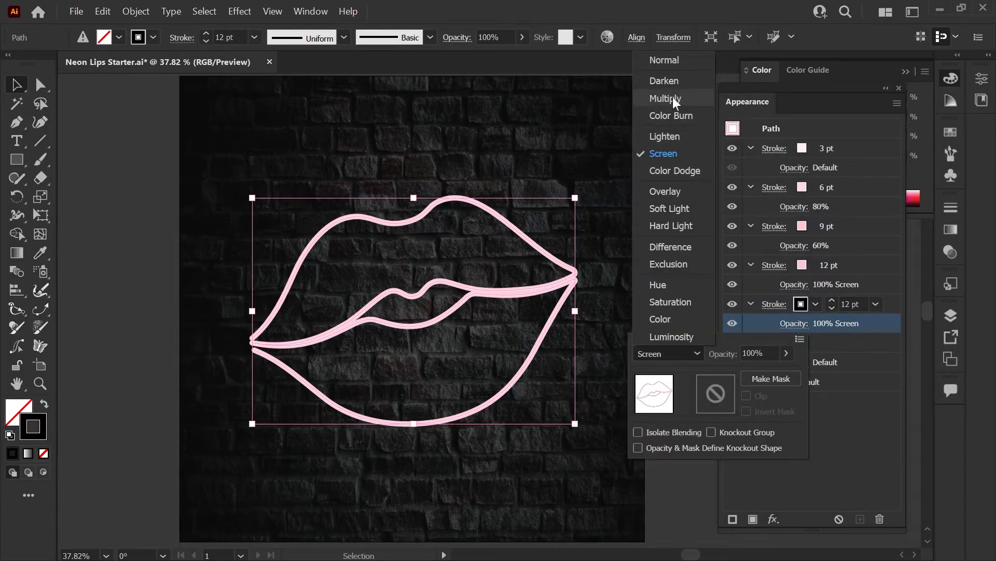
pyautogui.click(666, 97)
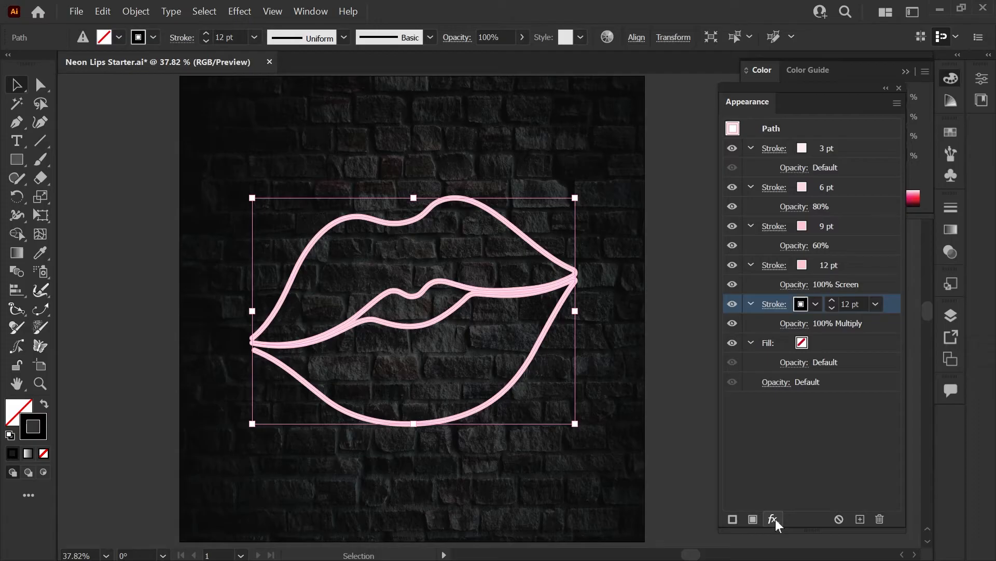
# Step: Add a Transform effect moving the black stroke 18 px right and 32 px down
pyautogui.click(773, 519)
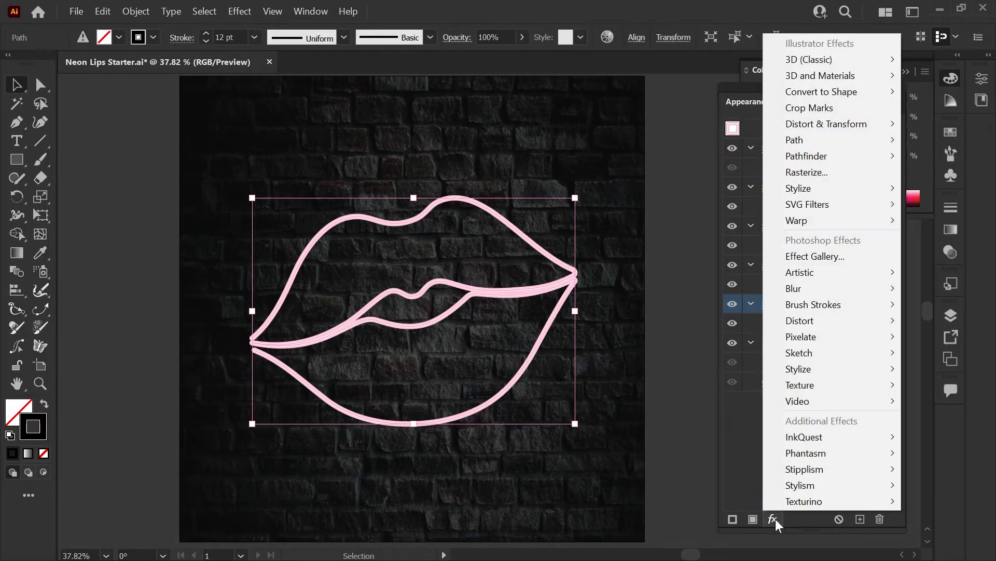
pyautogui.moveTo(827, 123)
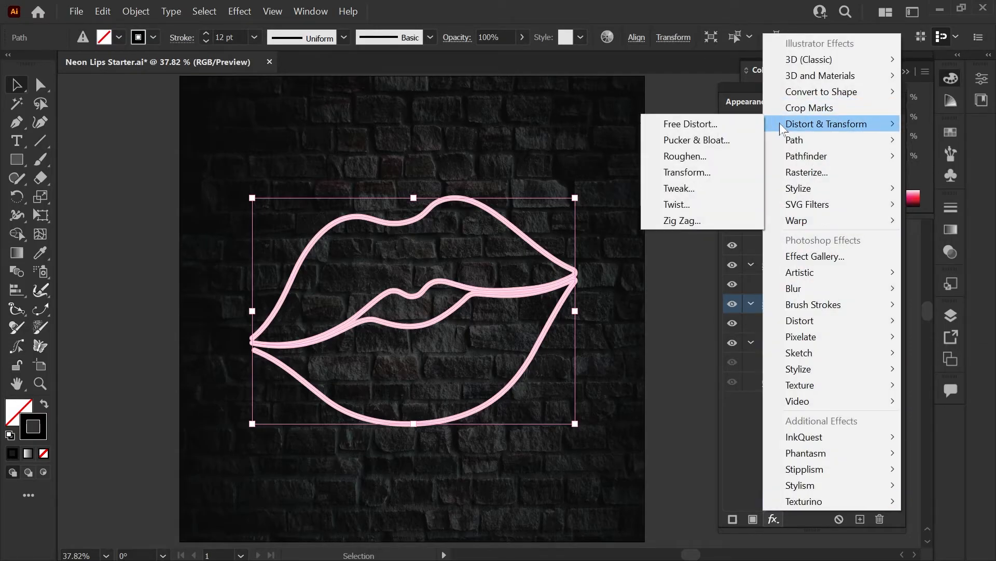
pyautogui.click(687, 171)
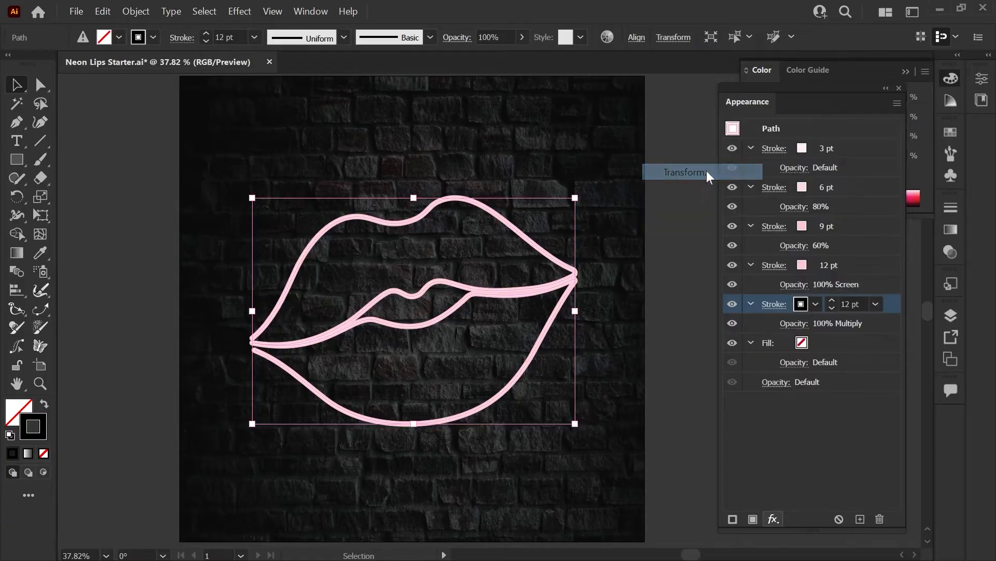
pyautogui.click(684, 172)
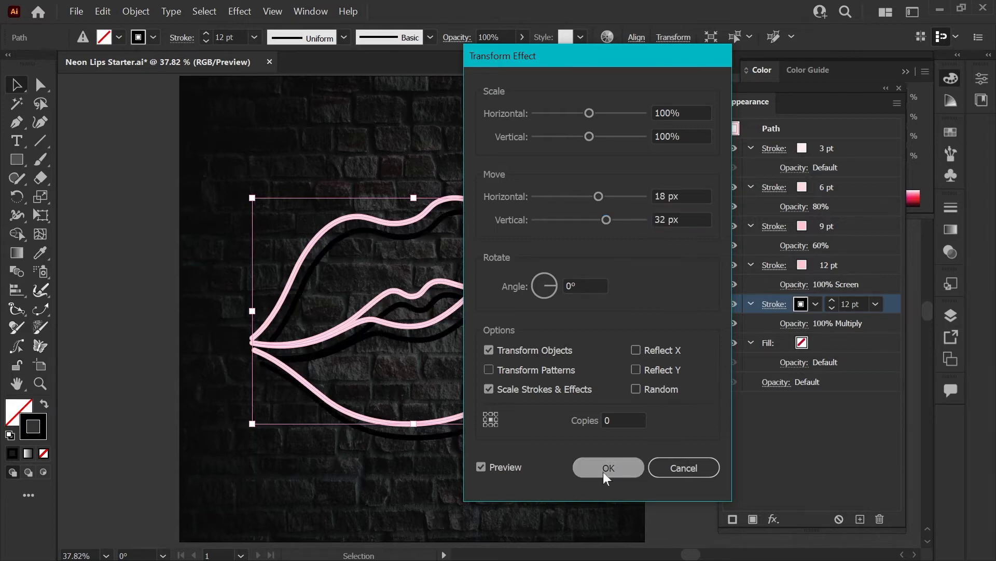
pyautogui.click(607, 468)
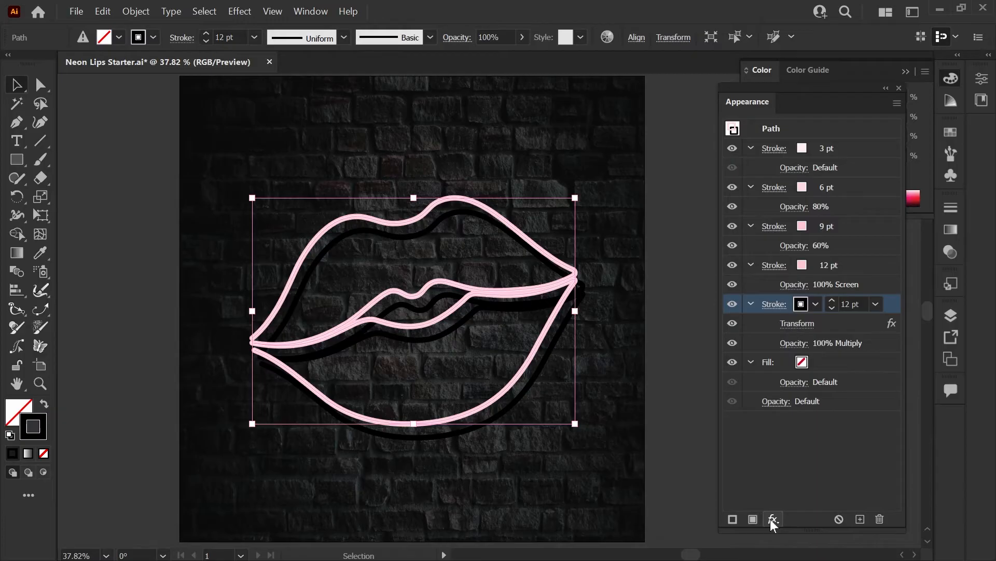
# Step: Give the black shadow stroke a 16-pixel Gaussian Blur and an 18 pt weight
pyautogui.click(773, 519)
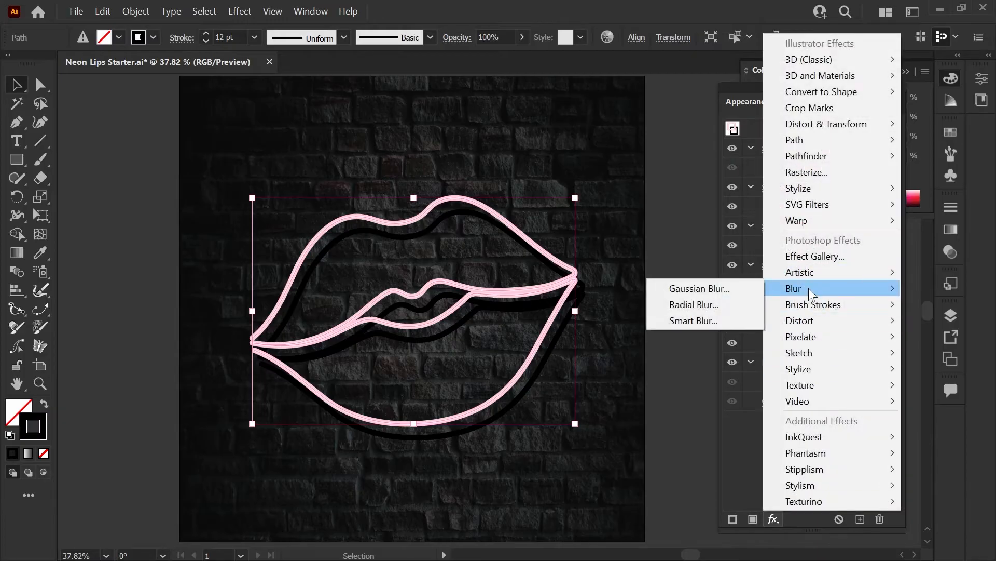
pyautogui.click(701, 287)
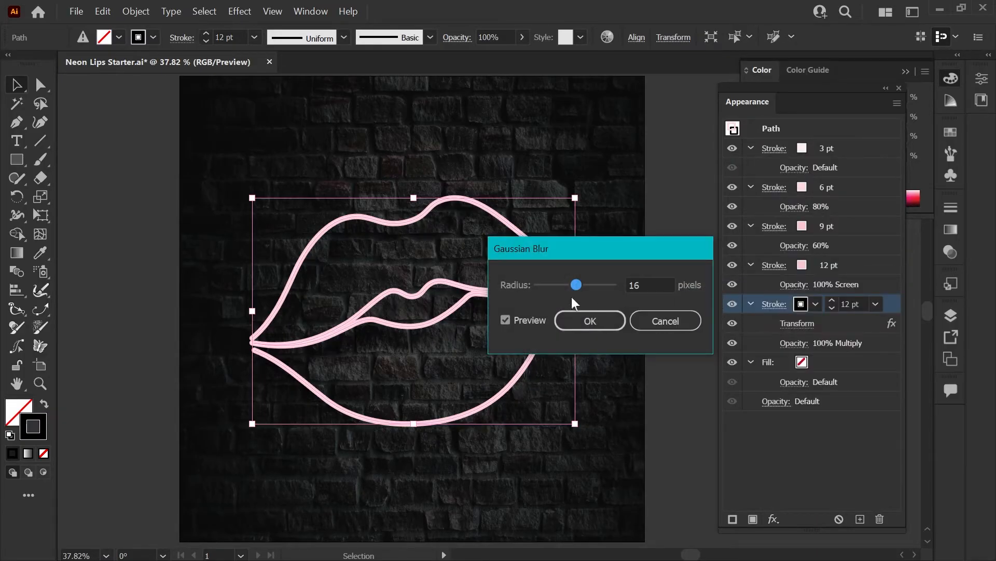
pyautogui.click(587, 320)
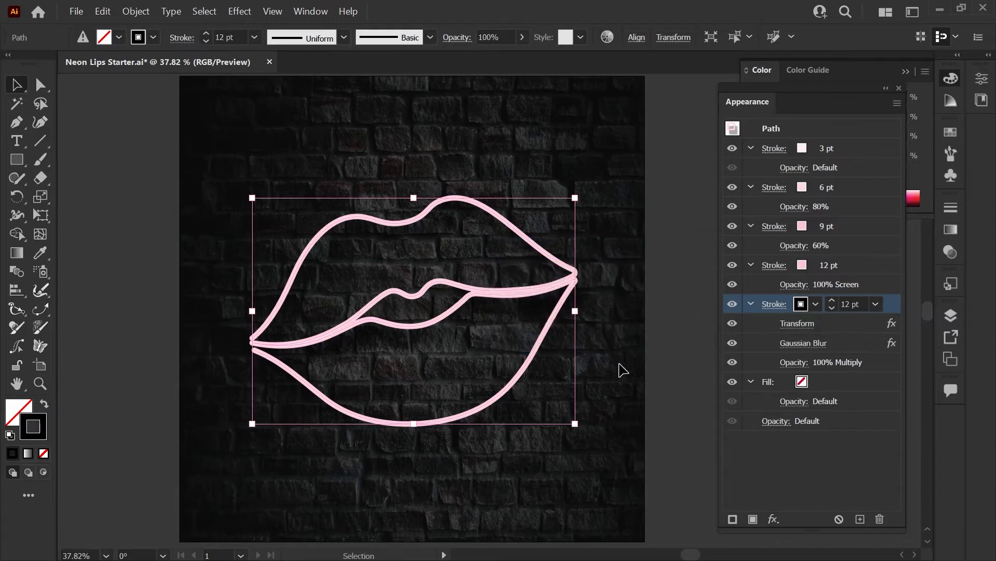
pyautogui.click(876, 304)
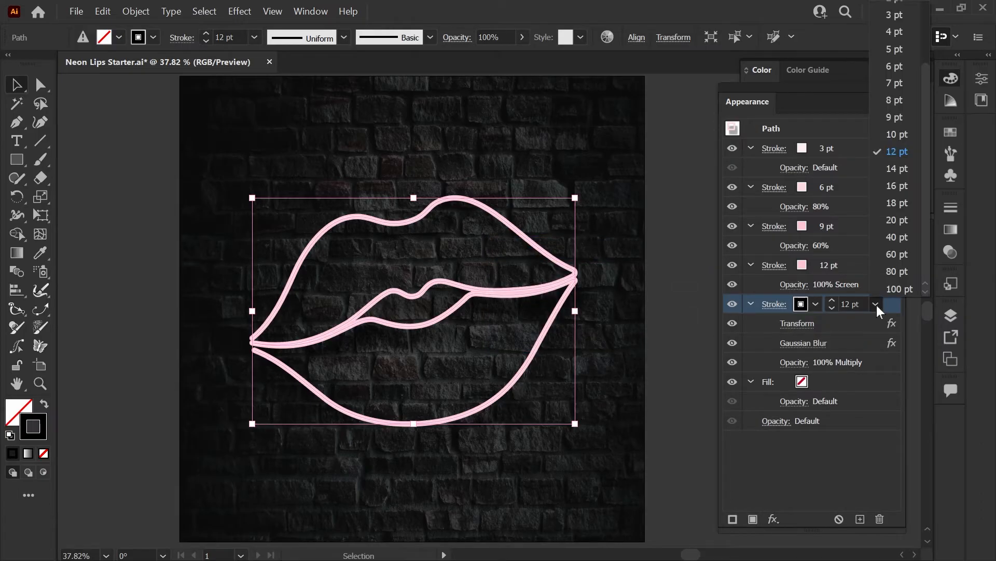
pyautogui.click(897, 203)
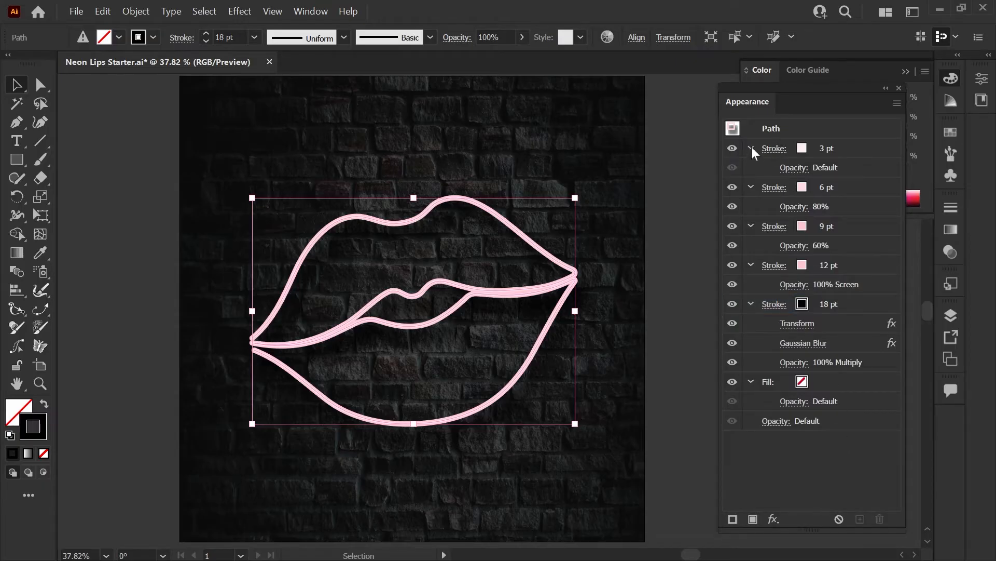
pyautogui.click(749, 149)
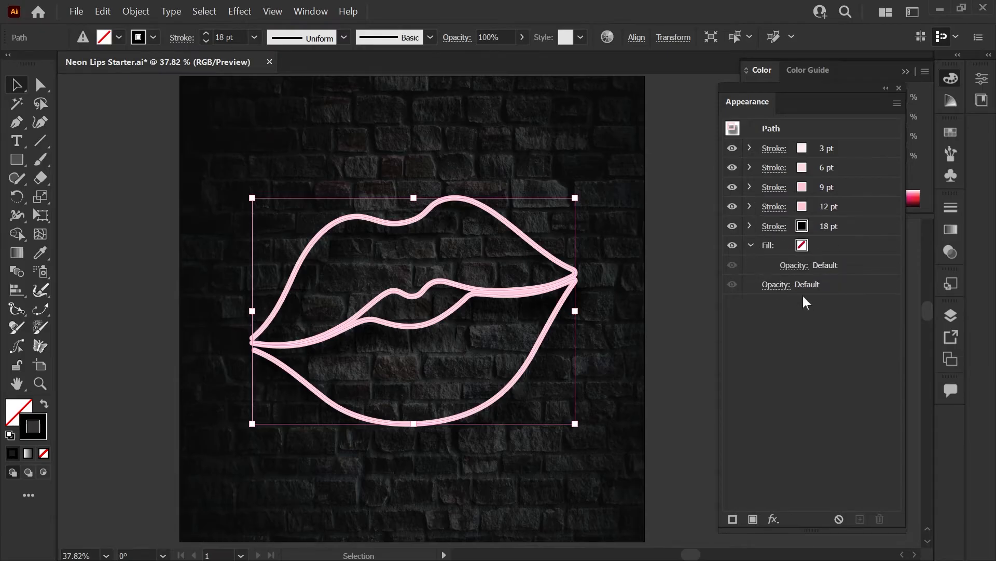
# Step: Duplicate the 12 pt stroke as a full-tint Neon Pink stroke at 18 pt beneath the shadow
pyautogui.click(829, 205)
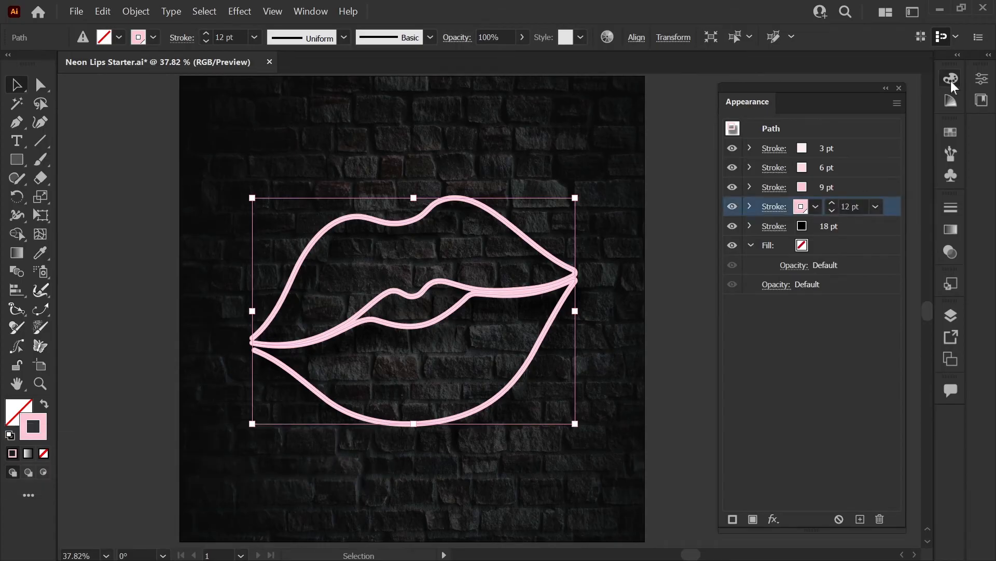
pyautogui.click(950, 78)
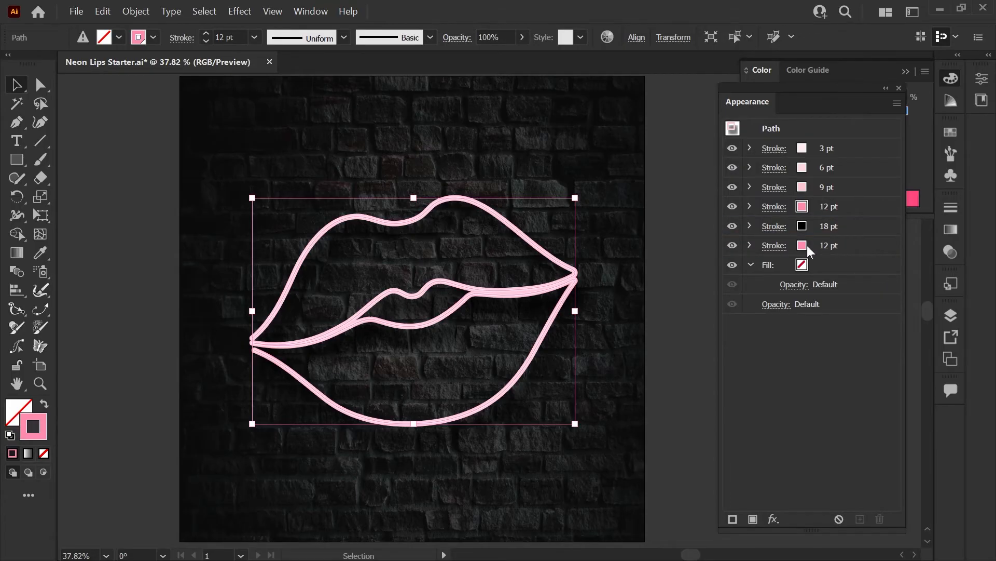
pyautogui.click(774, 245)
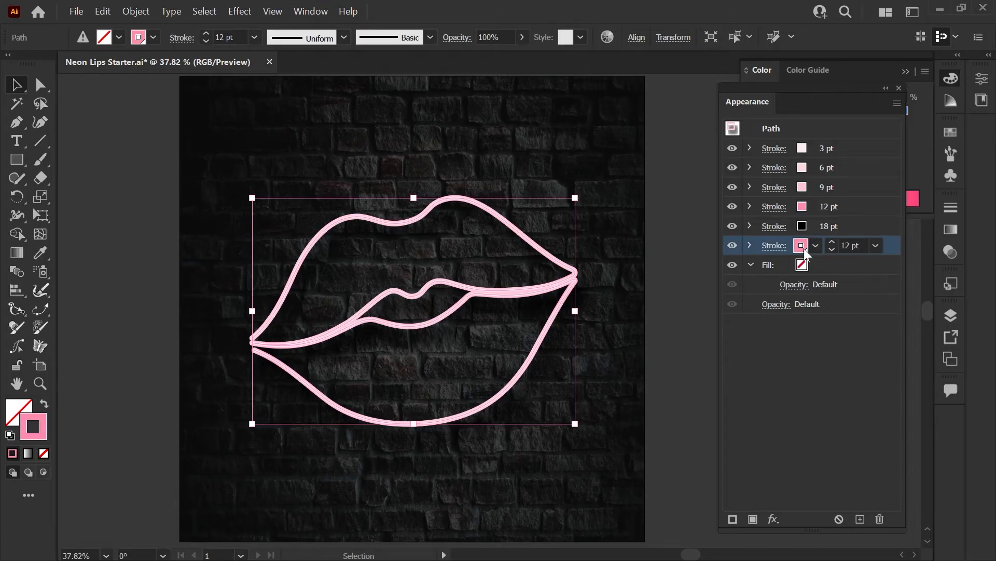
pyautogui.click(816, 244)
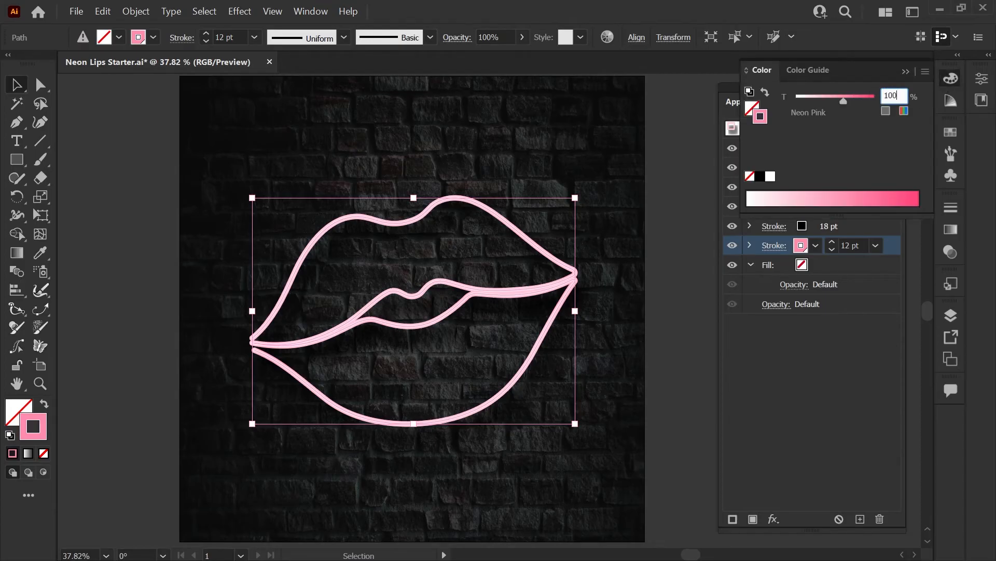
pyautogui.click(876, 245)
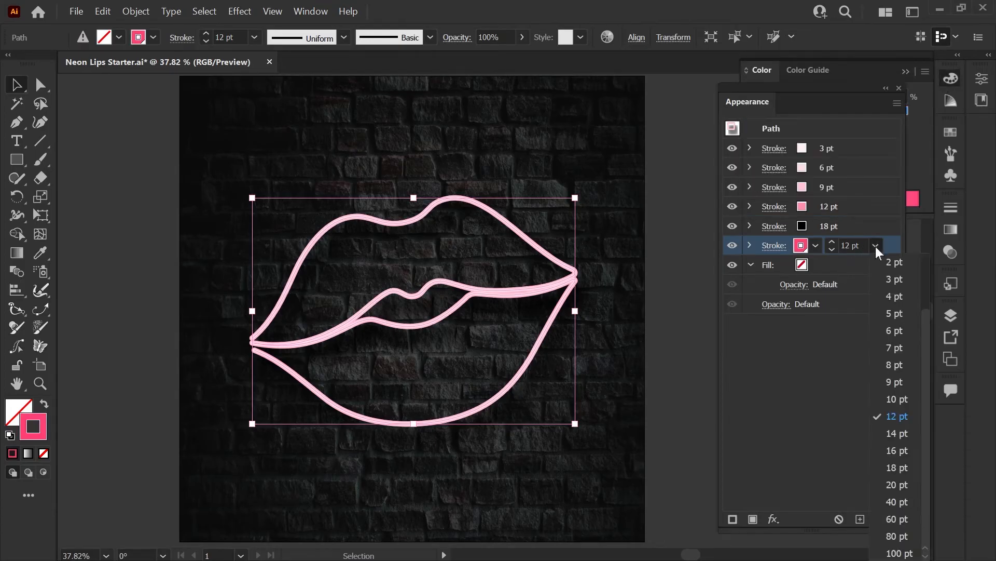
pyautogui.click(897, 468)
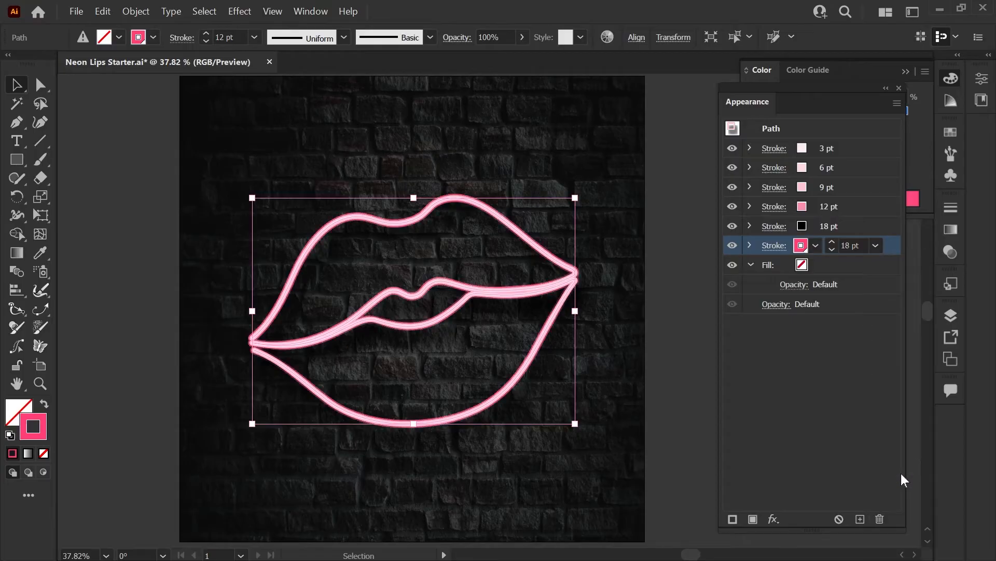
# Step: Add a new 36 pt pink stroke with a 10-pixel Gaussian Blur, blended Normal
pyautogui.click(897, 103)
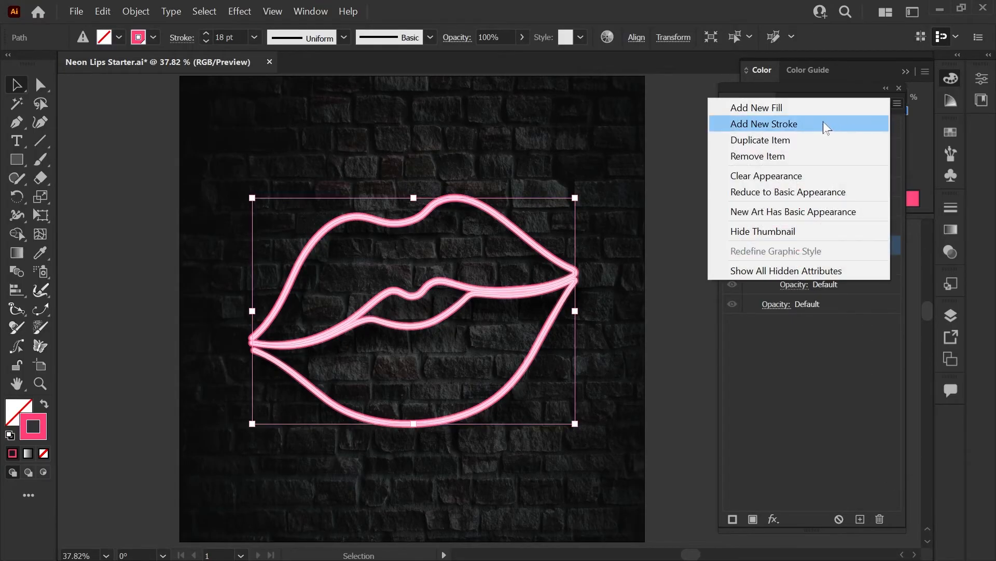
pyautogui.click(764, 124)
pyautogui.write('36')
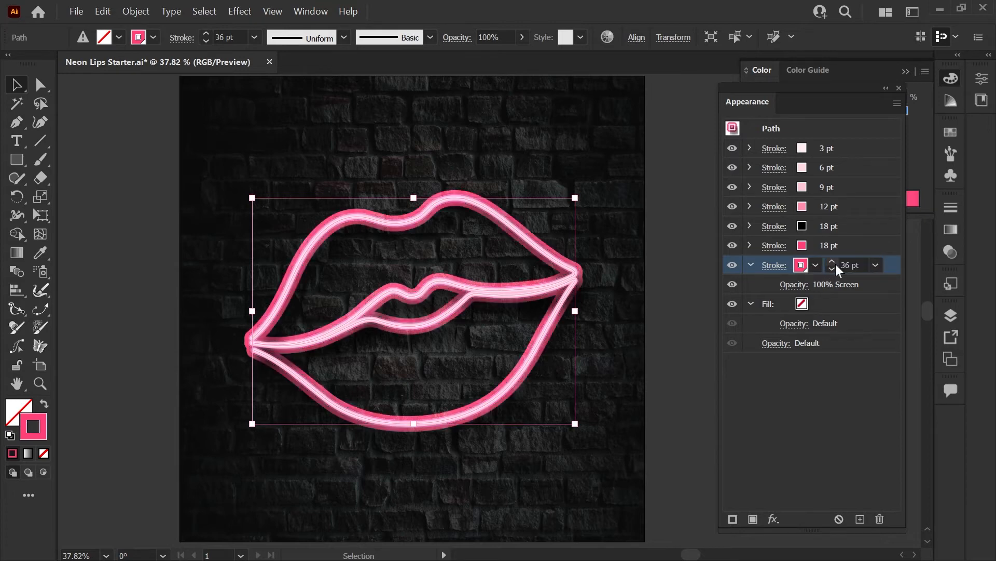
pyautogui.click(774, 519)
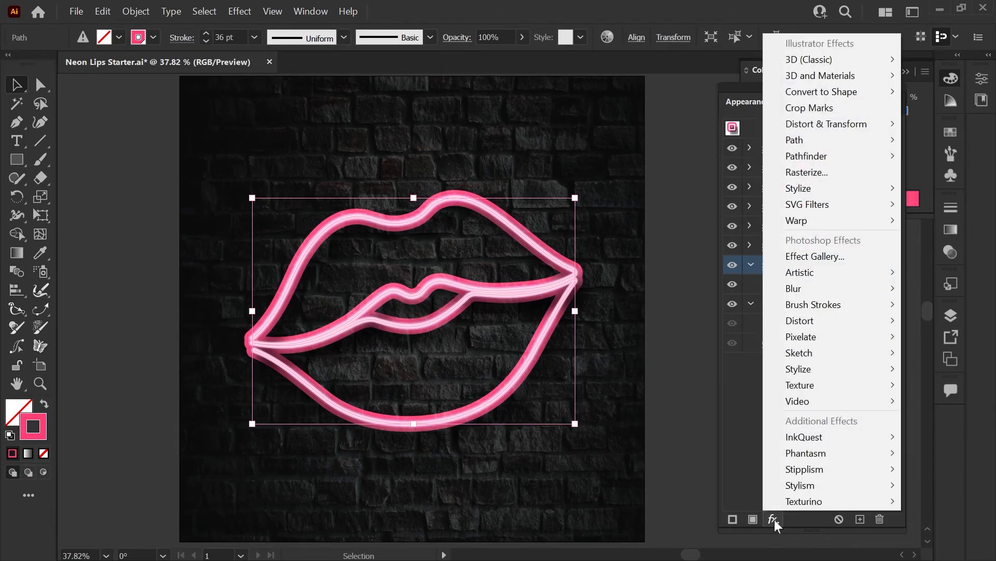
pyautogui.moveTo(793, 287)
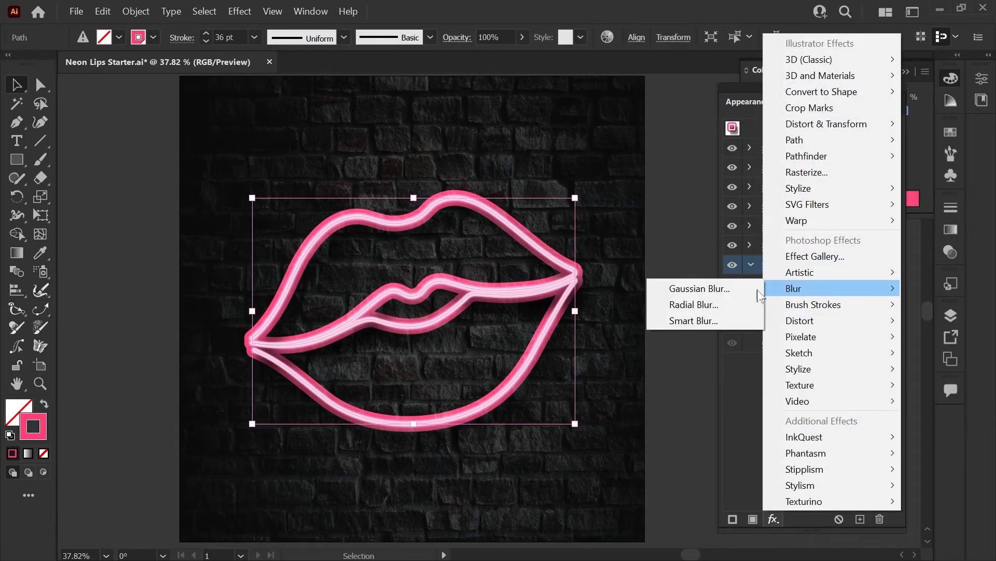
pyautogui.click(698, 287)
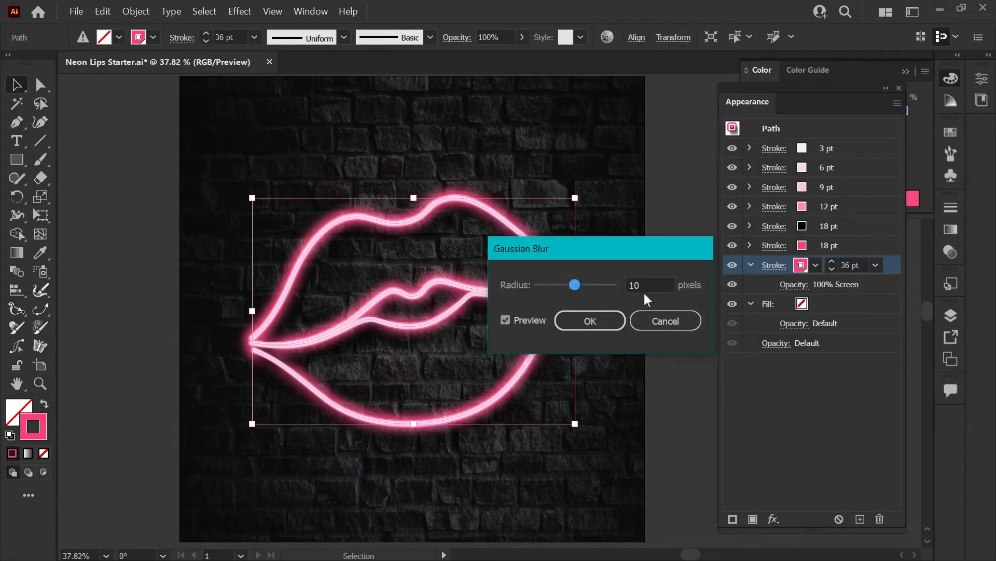
pyautogui.click(589, 320)
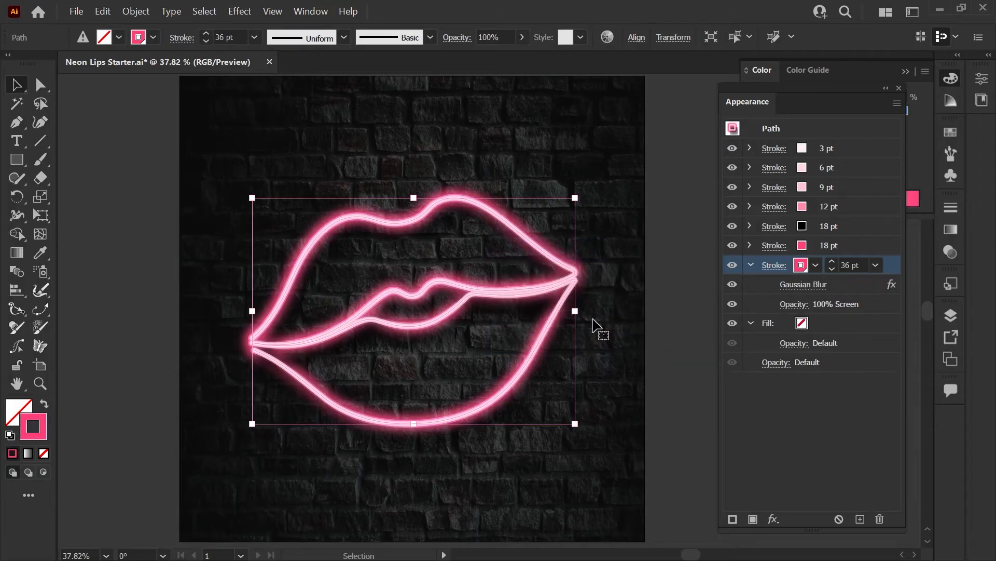
pyautogui.click(819, 304)
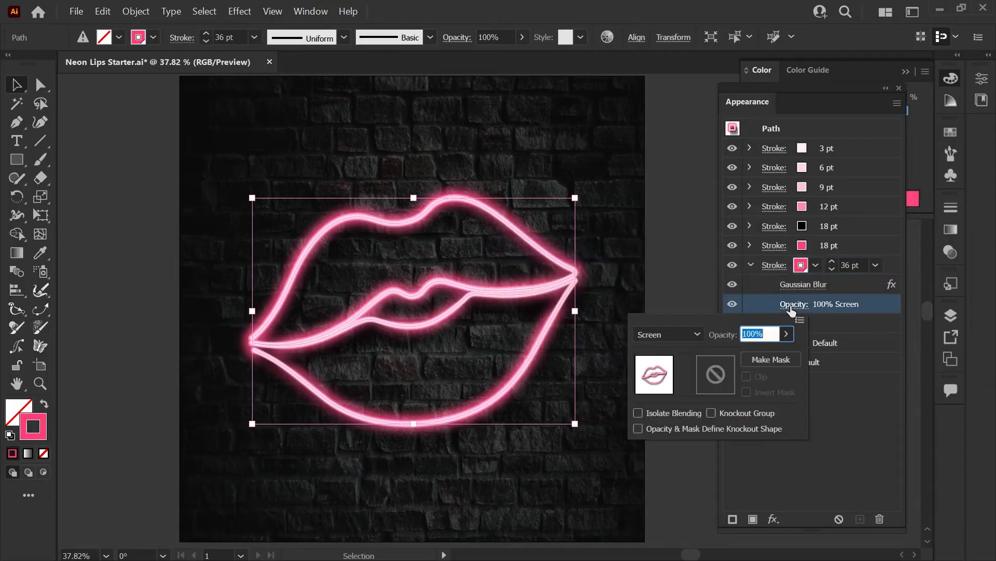
pyautogui.click(666, 333)
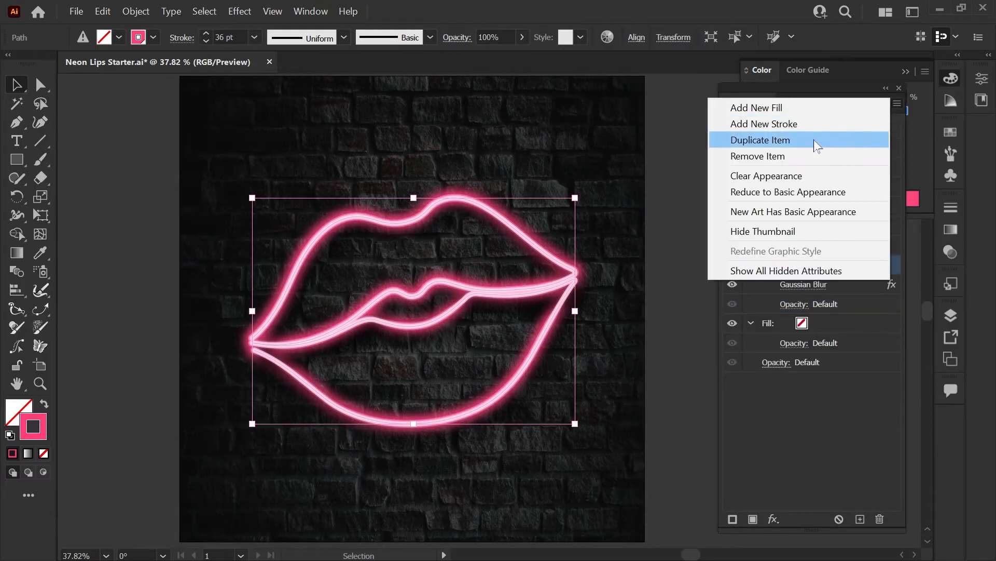
# Step: Duplicate the glow stroke as a 48 pt stroke with a 20-pixel Gaussian Blur
pyautogui.click(759, 140)
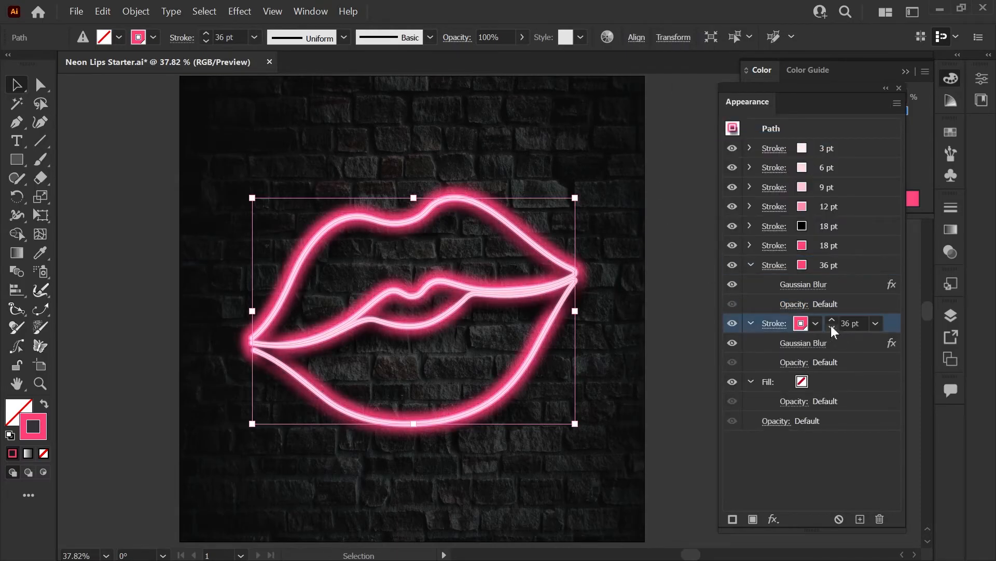
pyautogui.write('48')
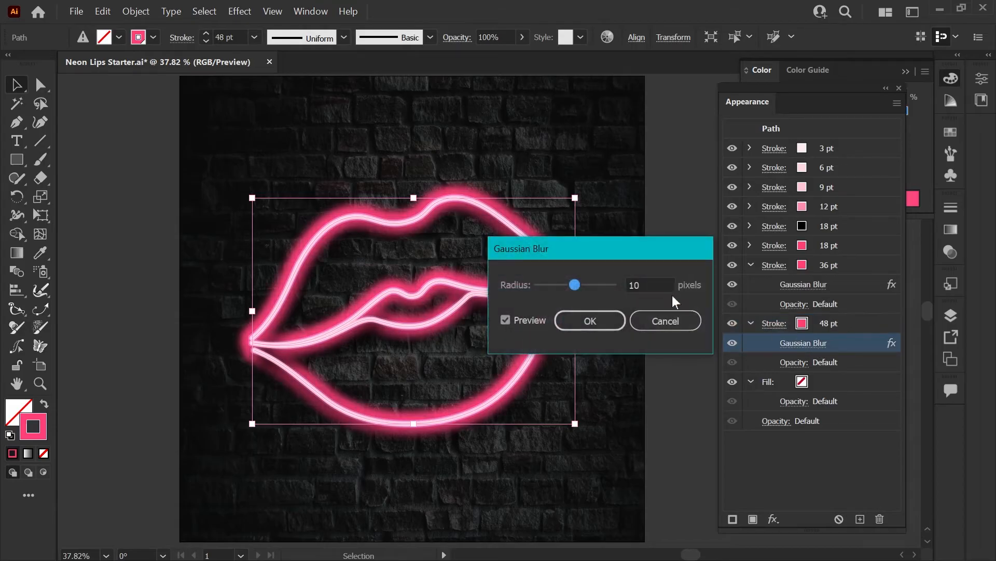
pyautogui.write('20')
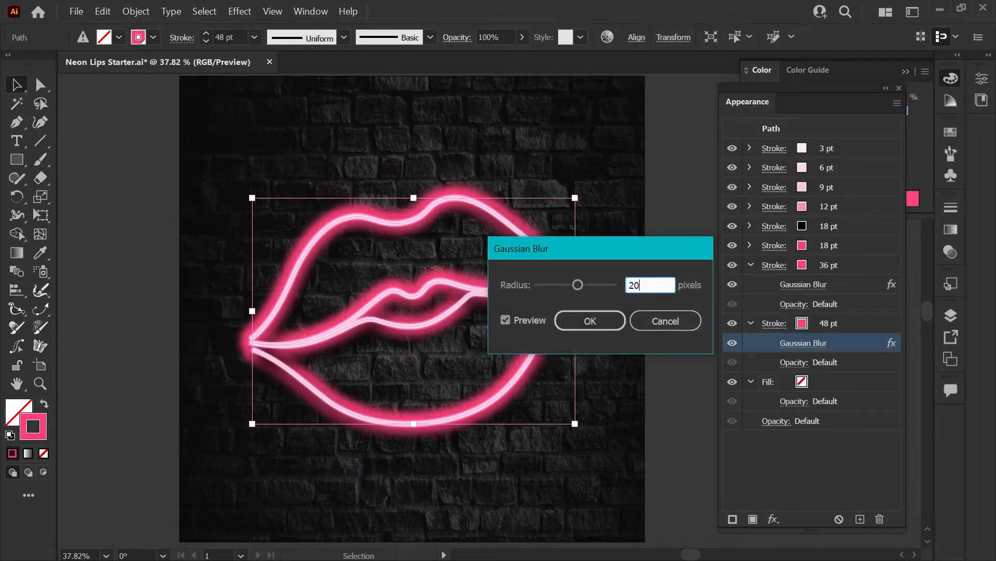
pyautogui.click(588, 320)
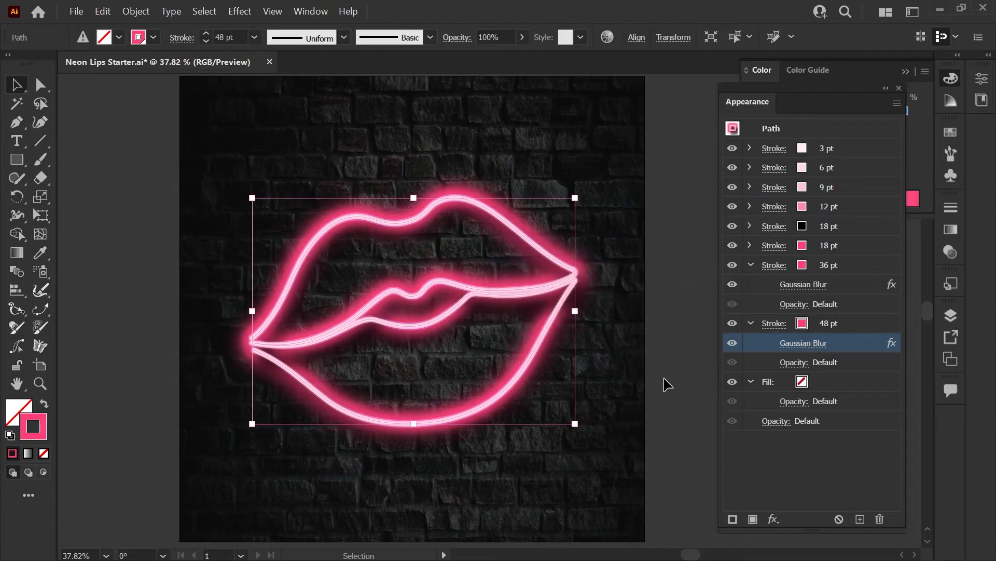
# Step: Duplicate the 48 pt stroke as an 80 pt blurred stroke blended in Screen mode
pyautogui.click(773, 323)
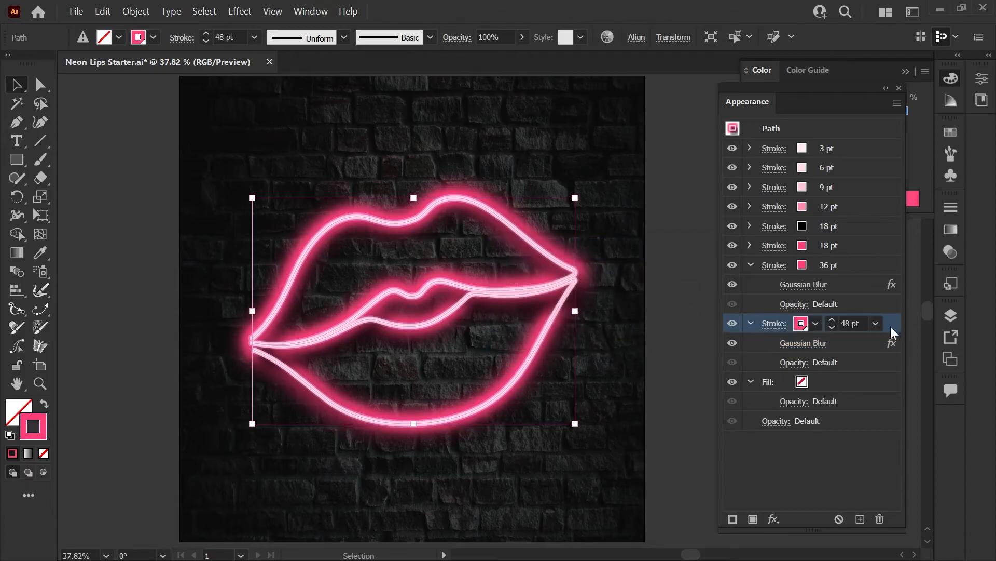
pyautogui.moveTo(862, 337)
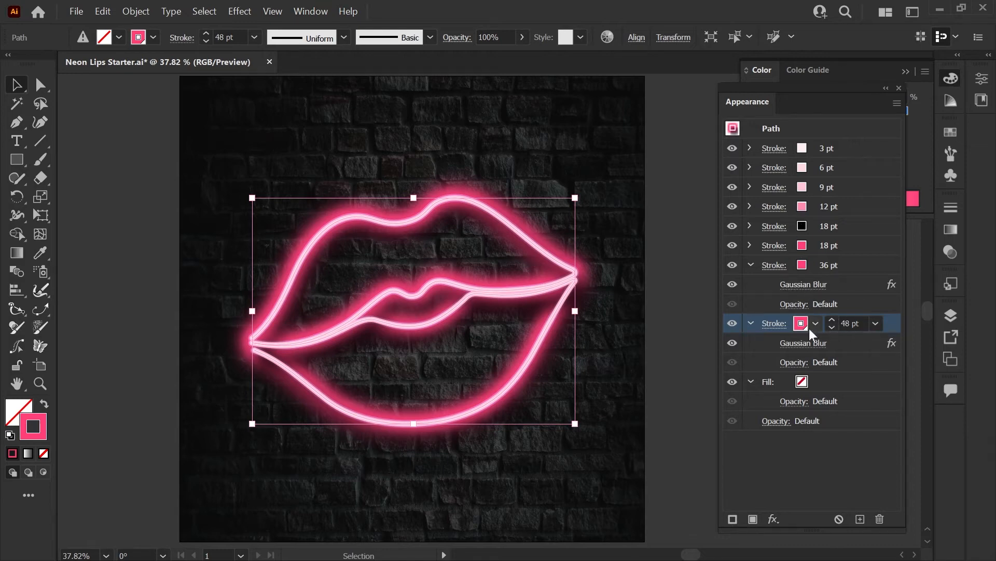
pyautogui.moveTo(863, 356)
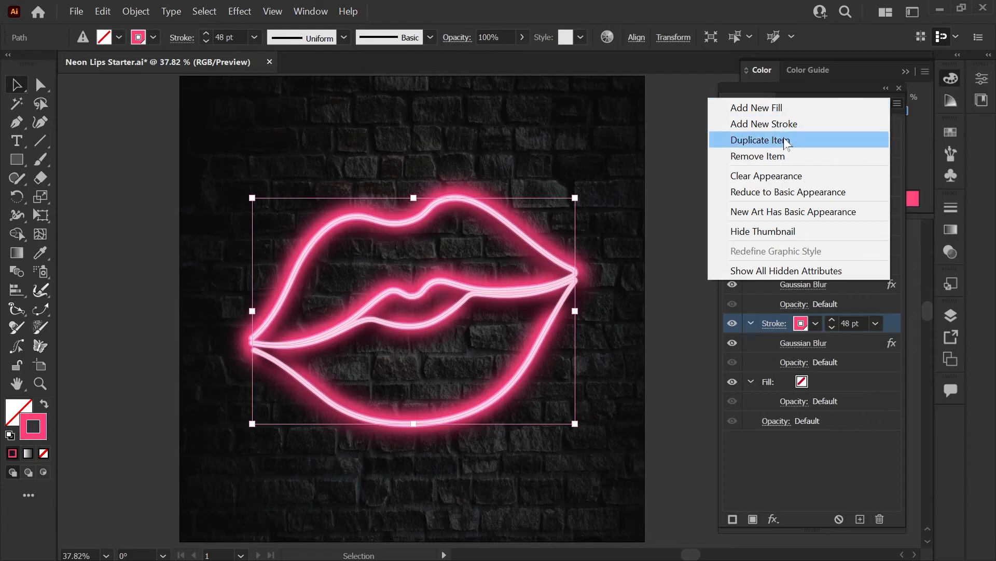
pyautogui.click(760, 141)
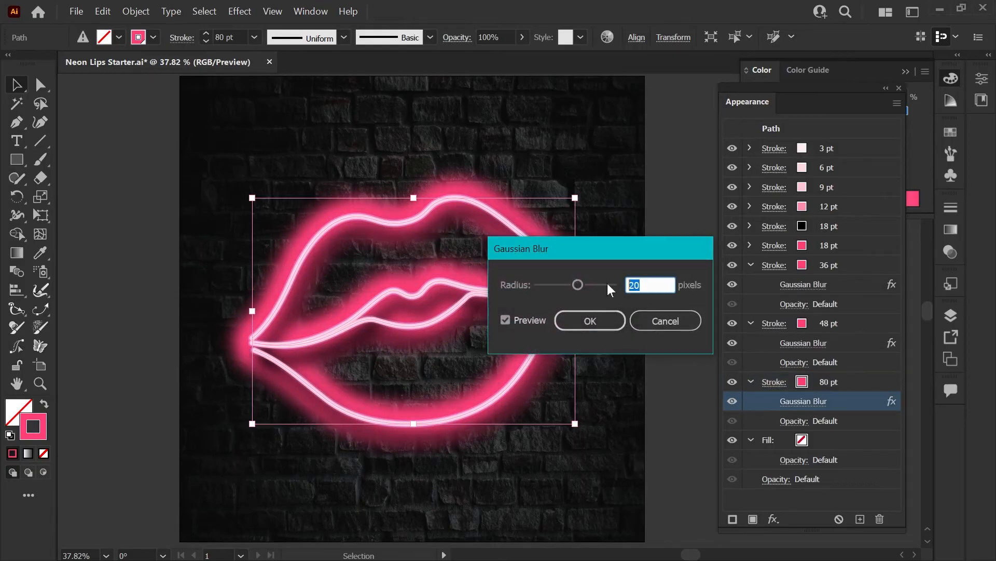
pyautogui.click(589, 321)
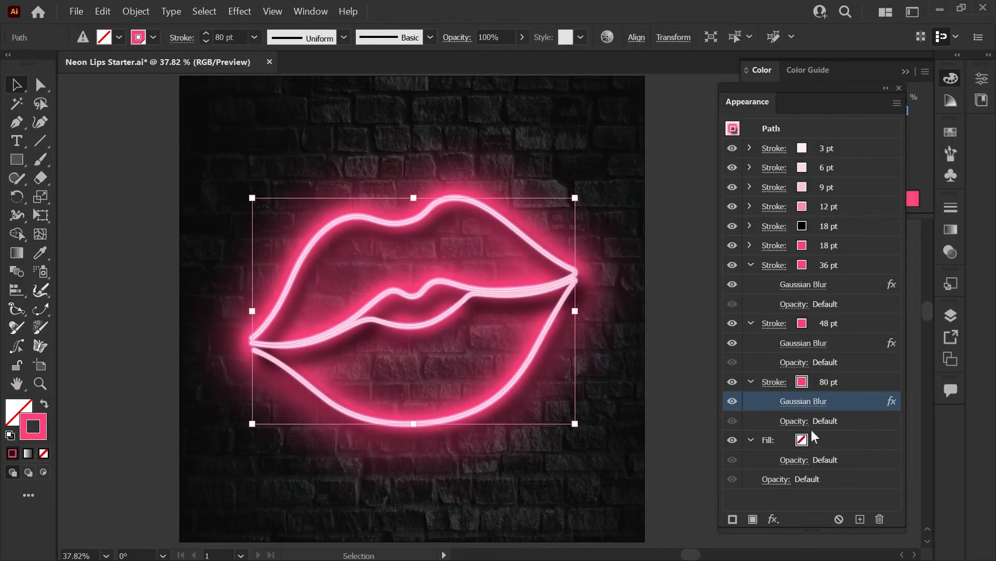
pyautogui.click(811, 420)
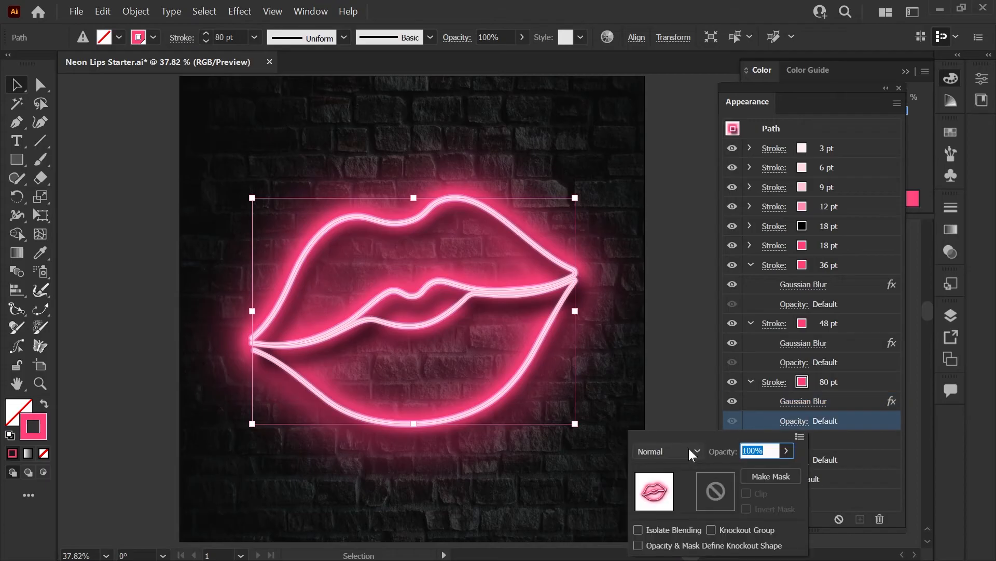
pyautogui.click(667, 452)
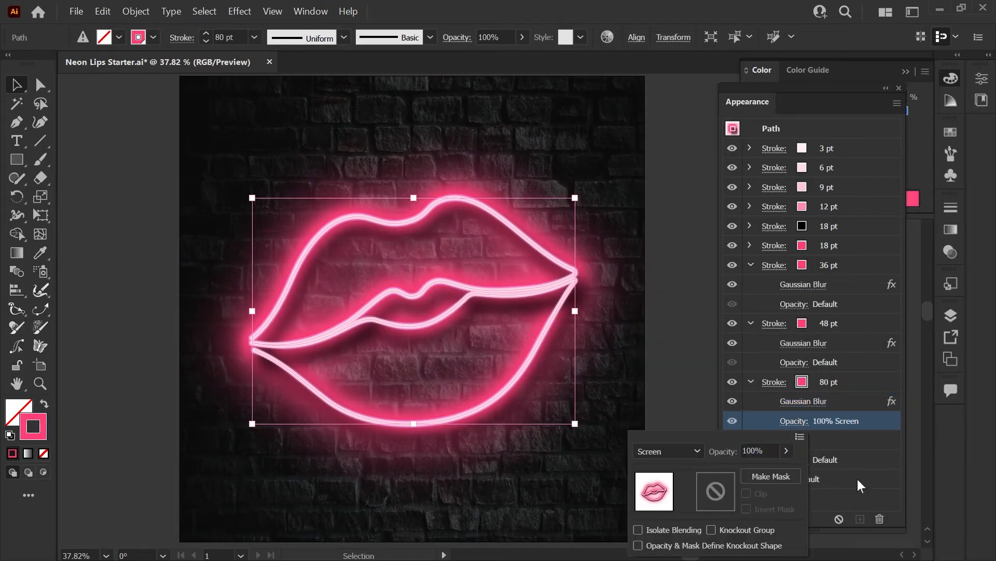
# Step: Raise the new stroke to 120 pt and blend it with Color Dodge at 33% opacity
pyautogui.click(897, 103)
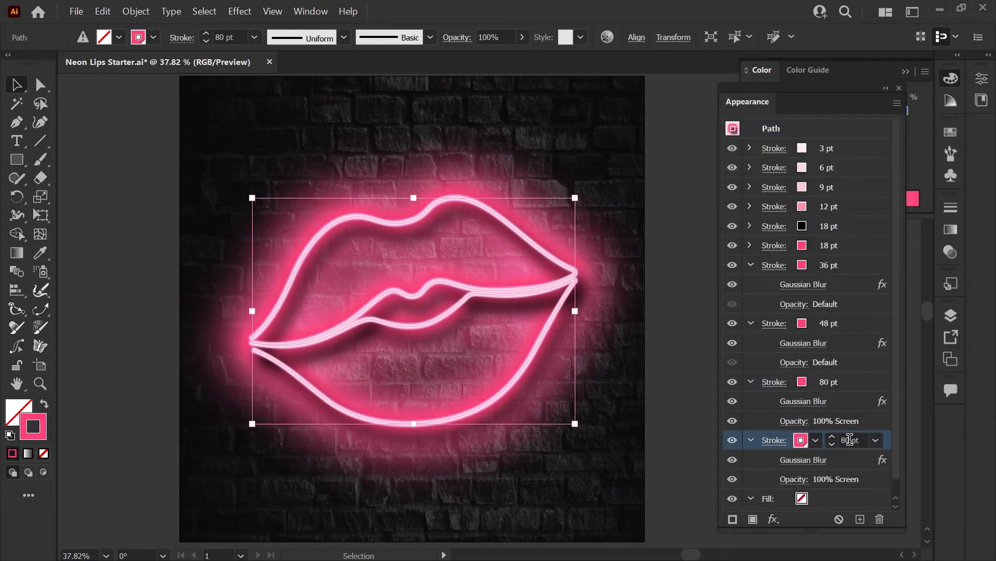
pyautogui.click(832, 437)
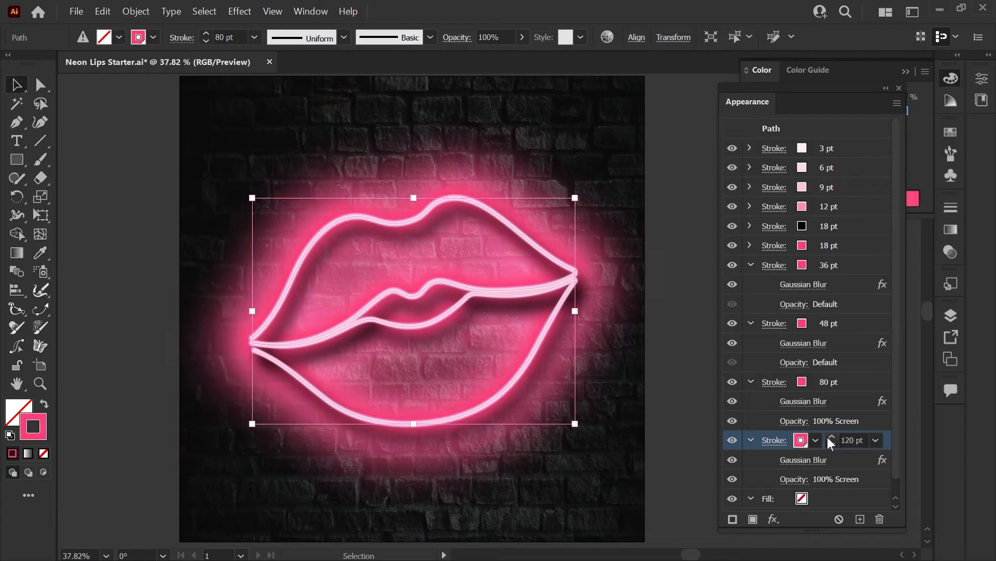
pyautogui.click(820, 478)
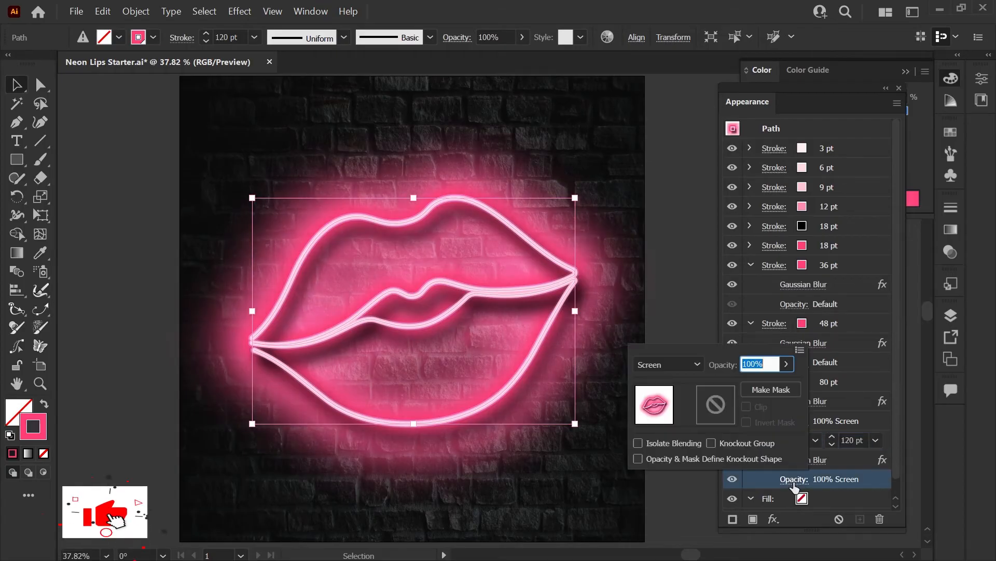
pyautogui.click(667, 364)
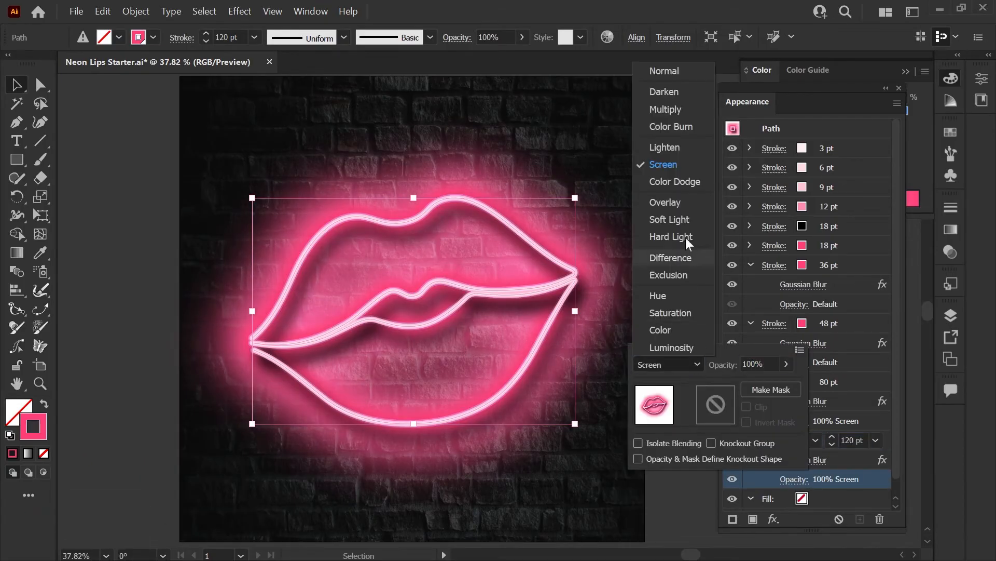
pyautogui.click(674, 182)
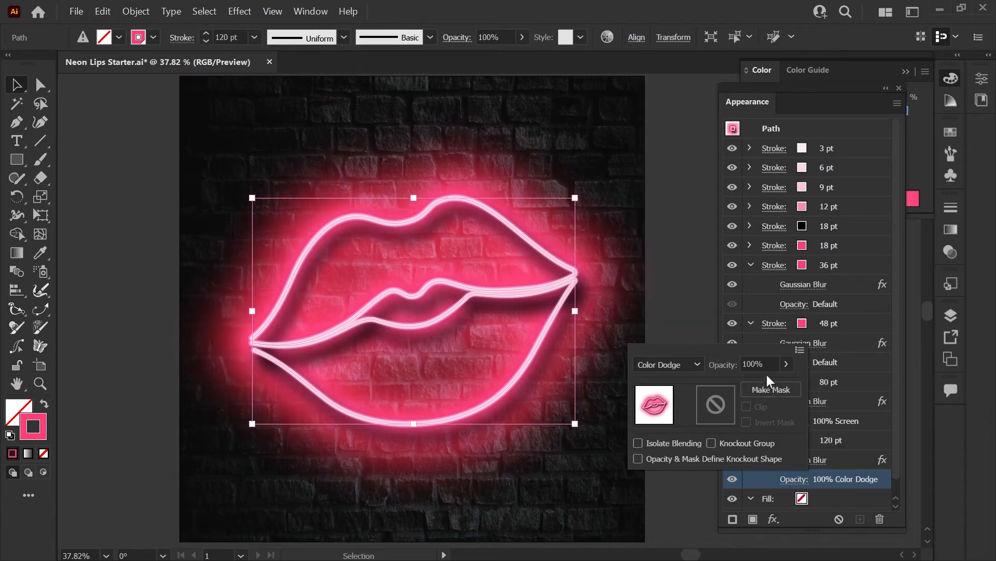
pyautogui.write('33%')
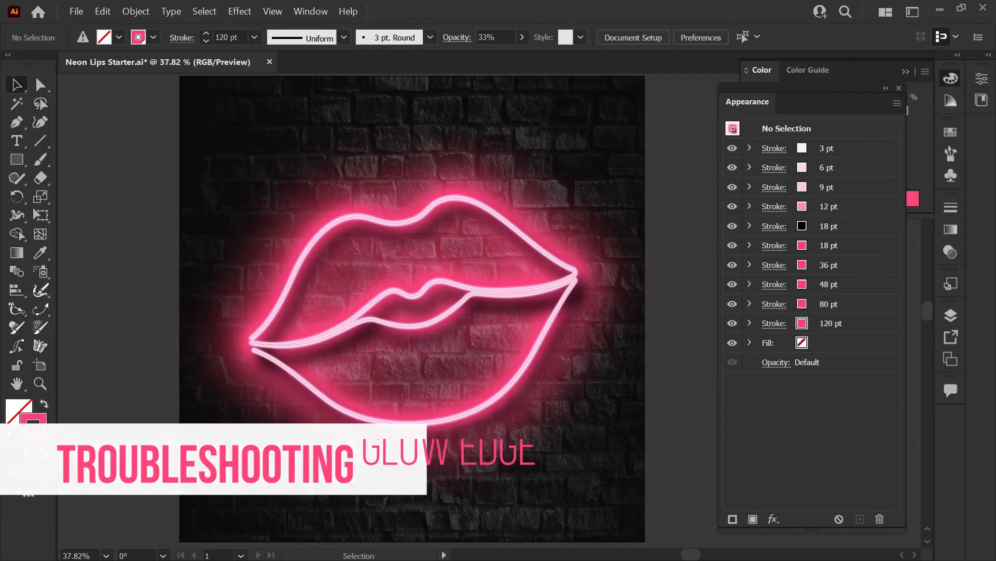
# Step: Set Document Raster Effects Settings to add 160 px around objects
pyautogui.click(240, 12)
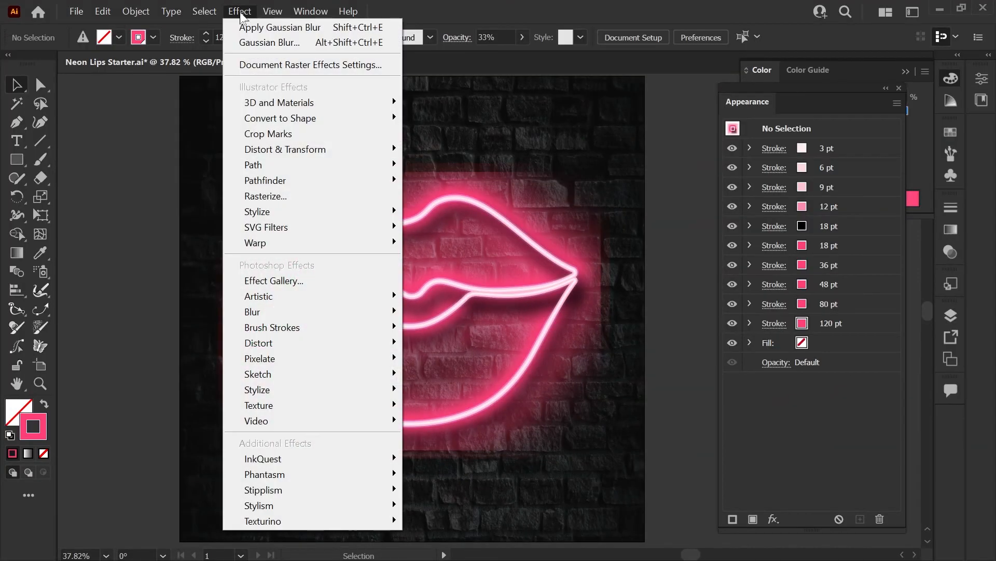
pyautogui.click(313, 65)
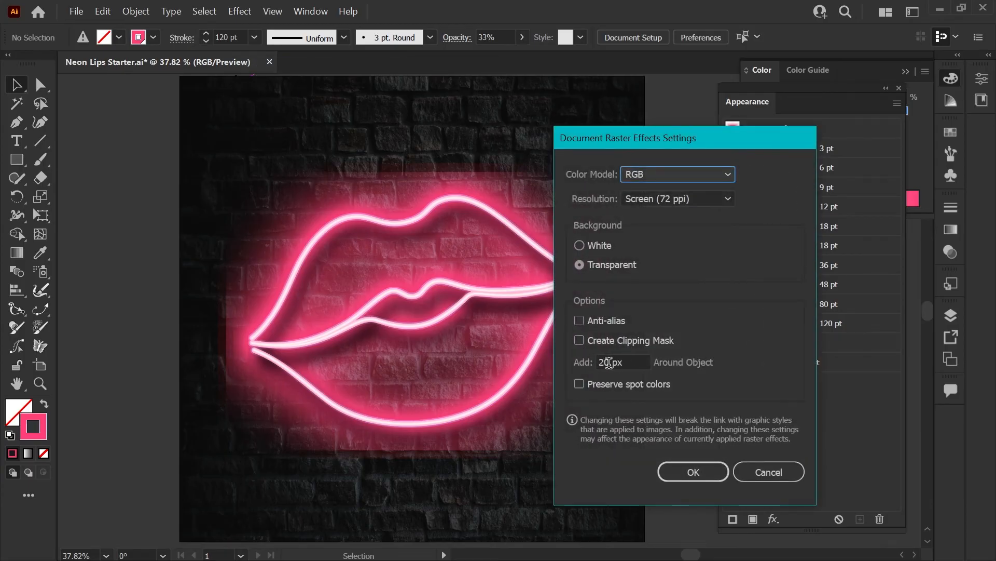
pyautogui.tripleClick(622, 361)
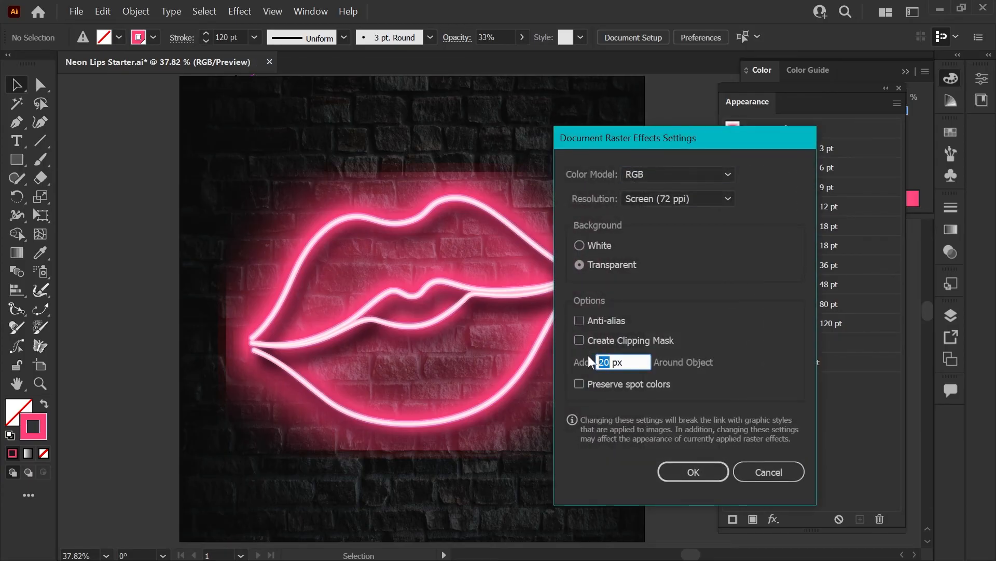
pyautogui.write('160')
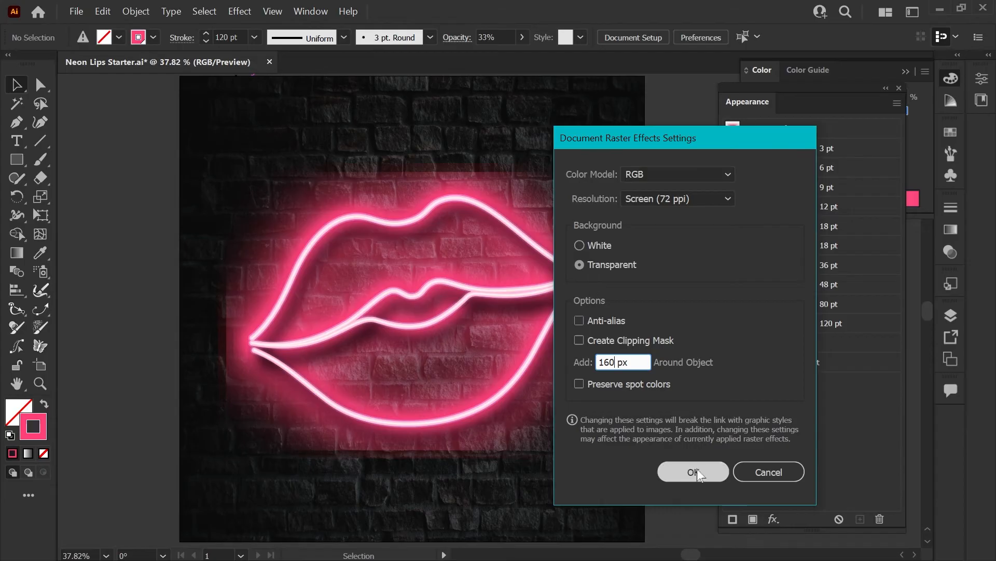
pyautogui.click(692, 471)
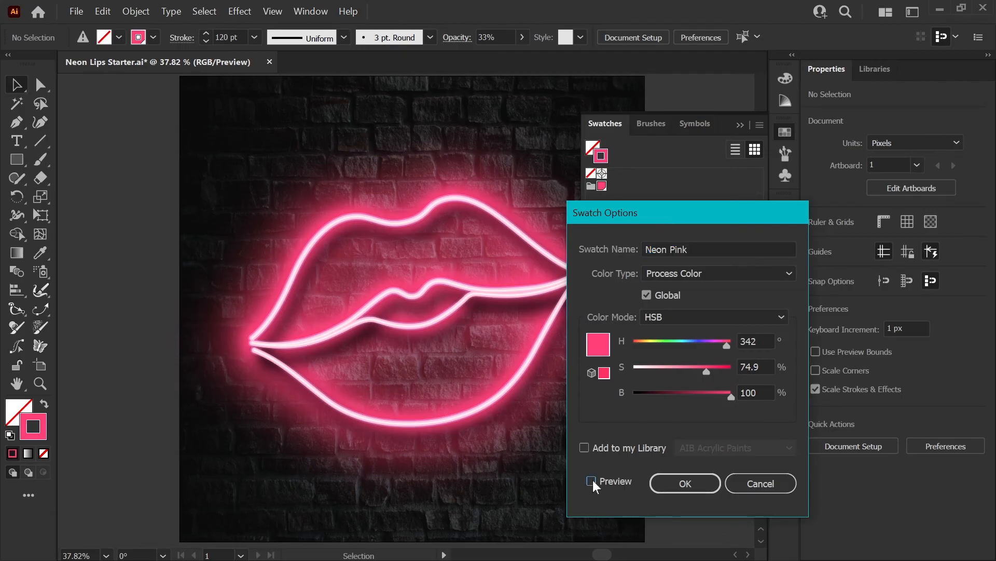
# Step: With Preview on, shift the Neon Pink swatch's hue to a saturated purple at 280 and confirm
pyautogui.click(591, 480)
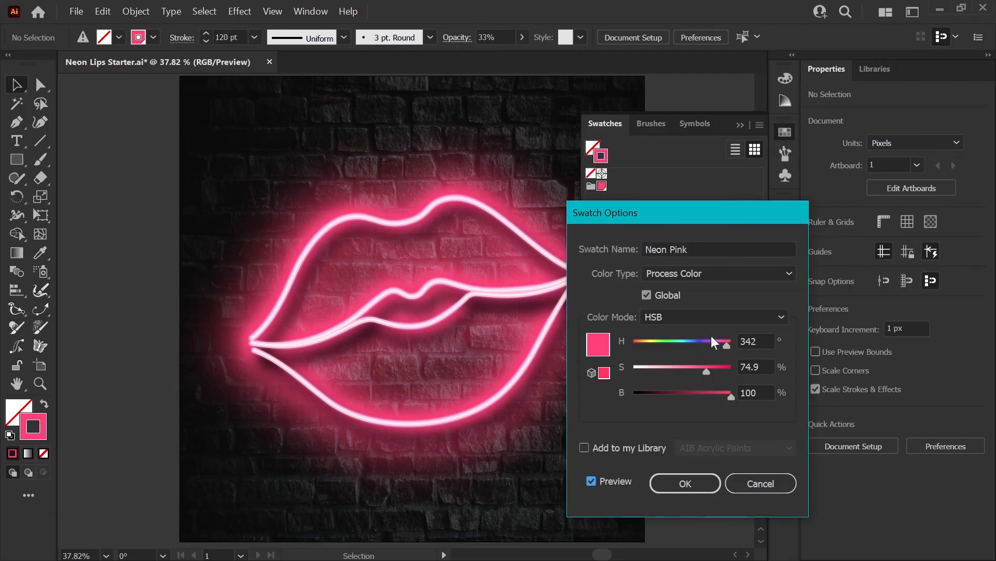
pyautogui.moveTo(716, 341); pyautogui.dragTo(720, 342)
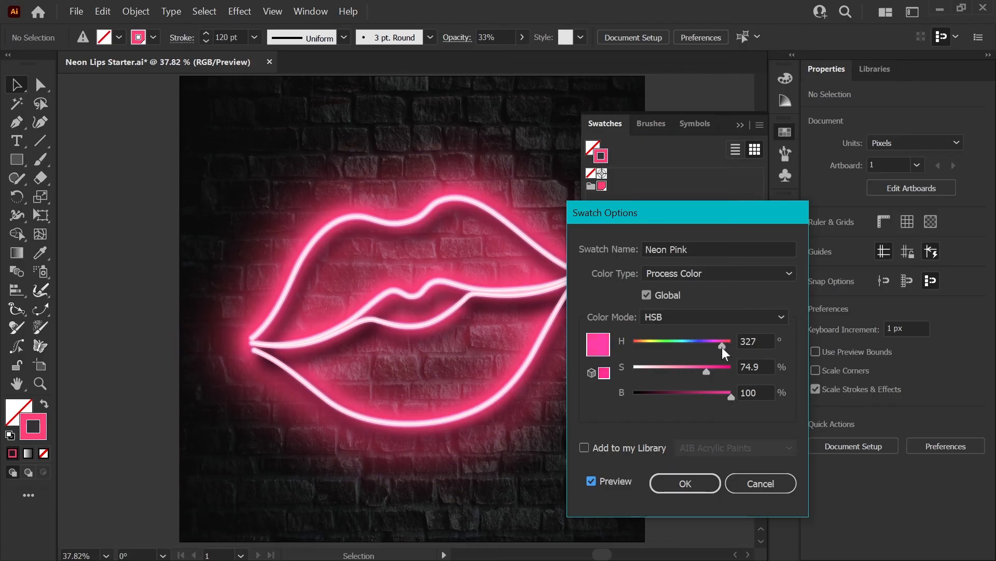
pyautogui.moveTo(726, 344); pyautogui.dragTo(681, 344)
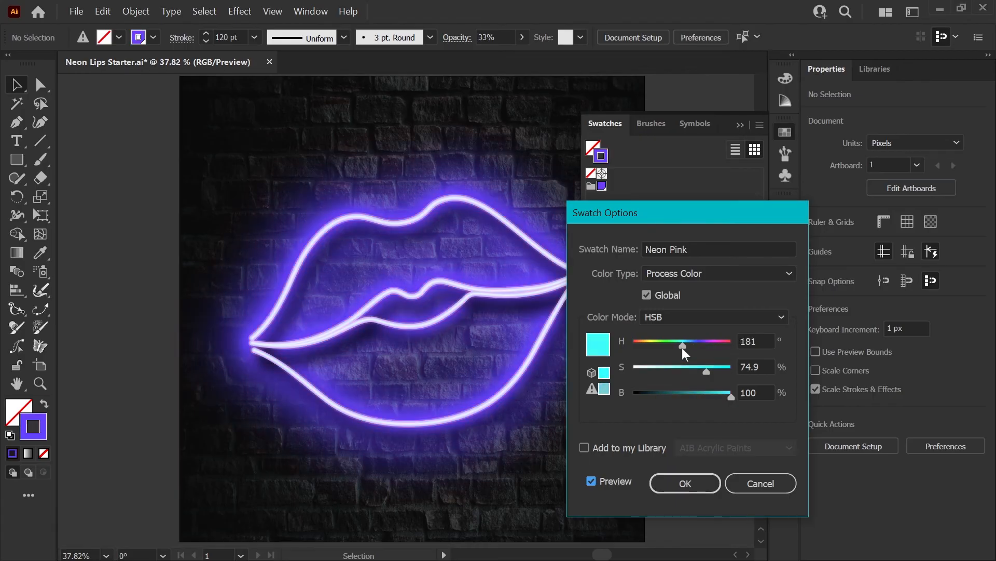
pyautogui.moveTo(682, 344); pyautogui.dragTo(656, 343)
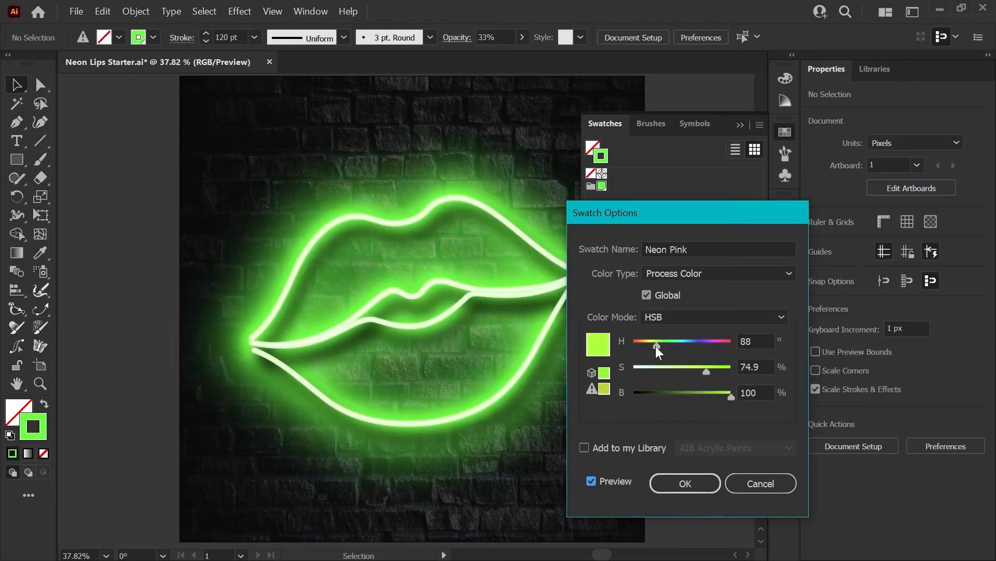
pyautogui.moveTo(656, 344); pyautogui.dragTo(692, 344)
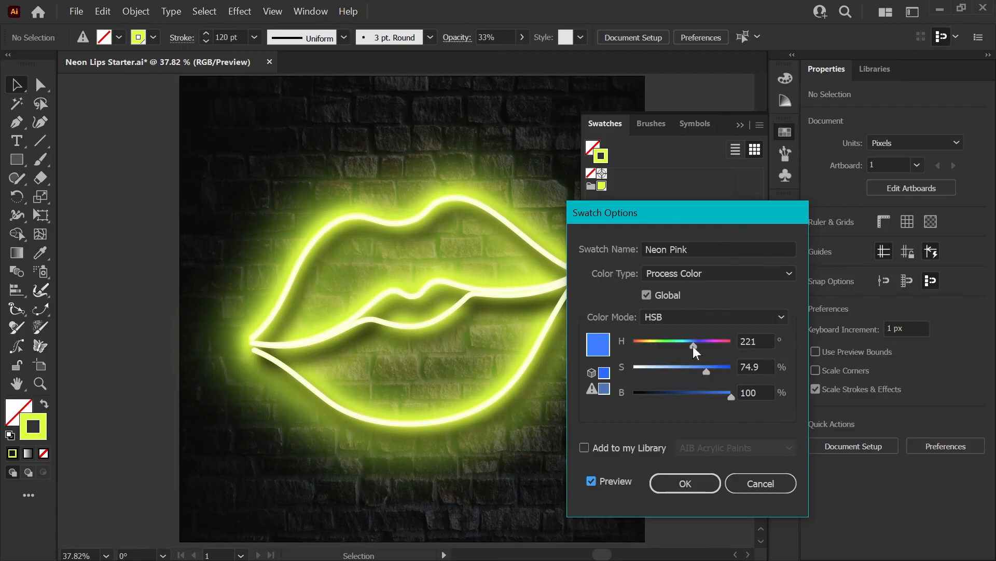
pyautogui.moveTo(692, 345); pyautogui.dragTo(695, 344)
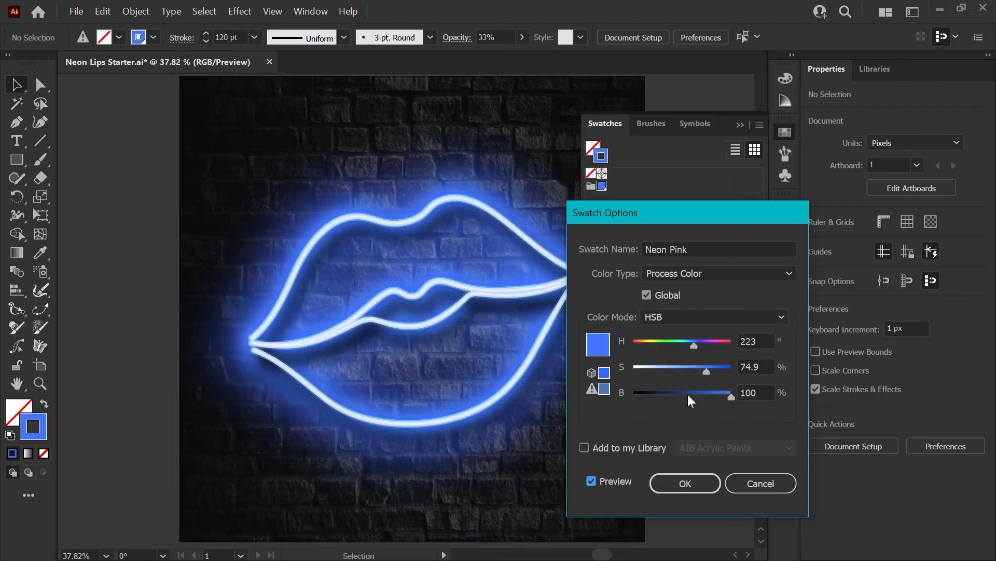
pyautogui.moveTo(710, 366); pyautogui.dragTo(681, 367)
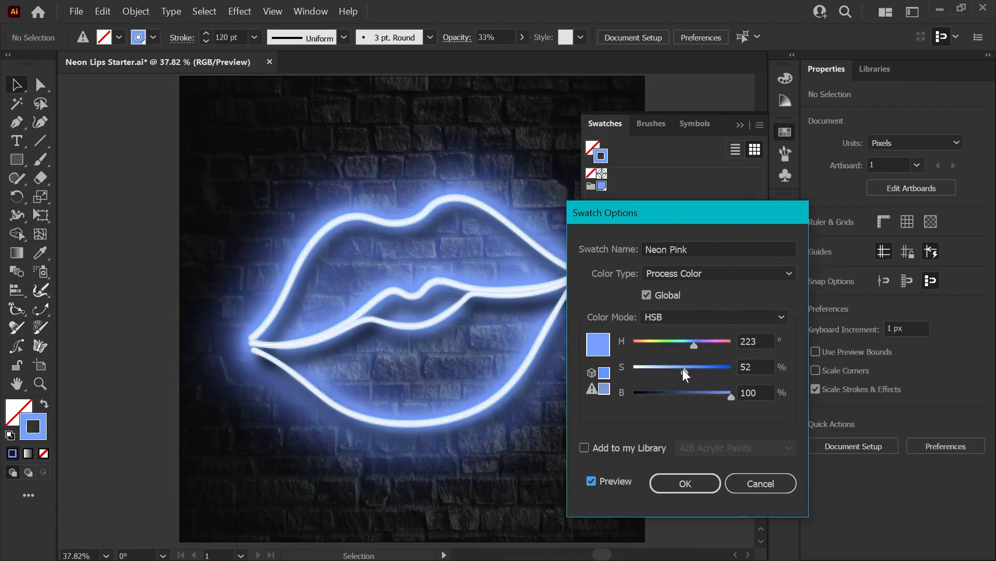
pyautogui.moveTo(694, 343); pyautogui.dragTo(710, 344)
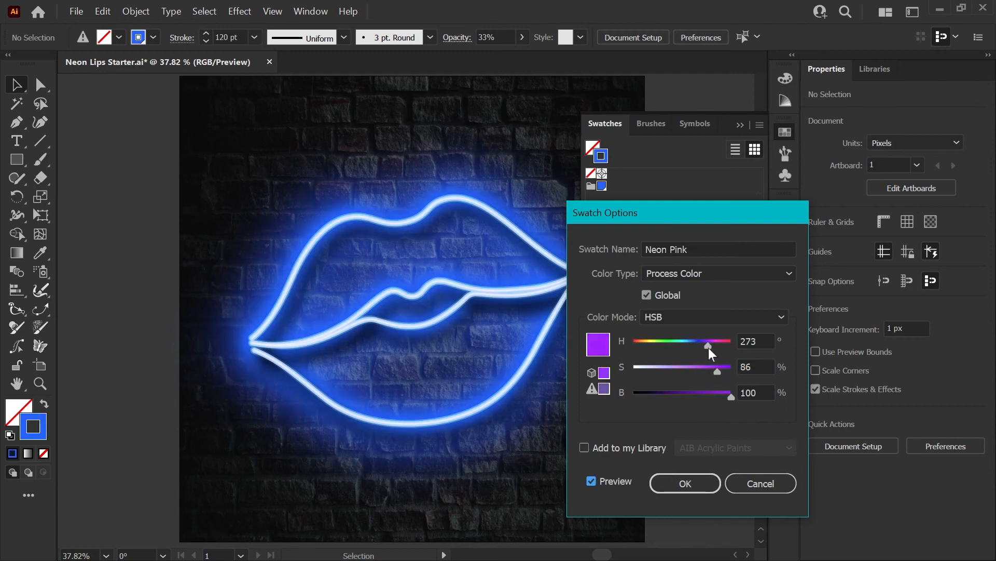
pyautogui.moveTo(707, 341); pyautogui.dragTo(723, 341)
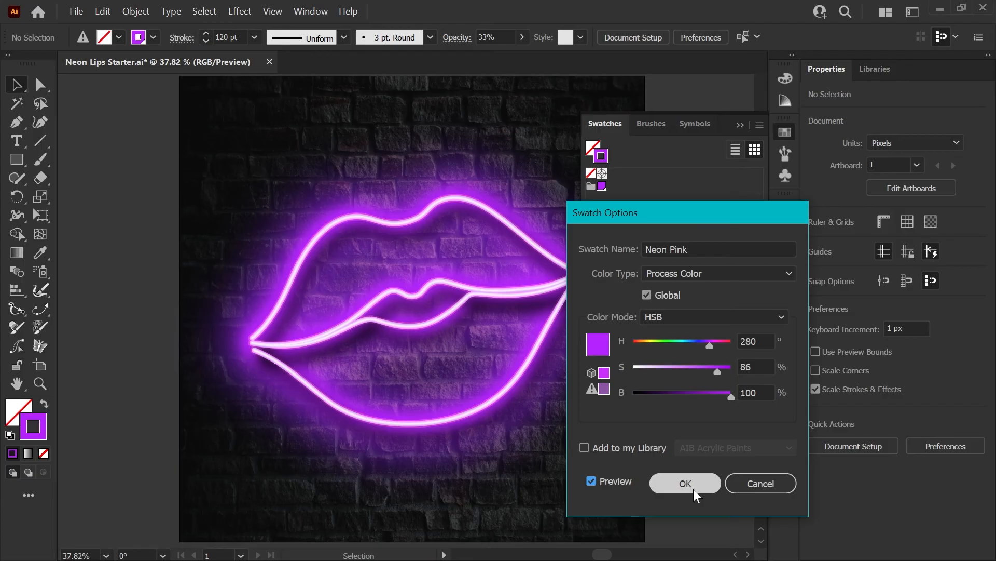
pyautogui.click(684, 482)
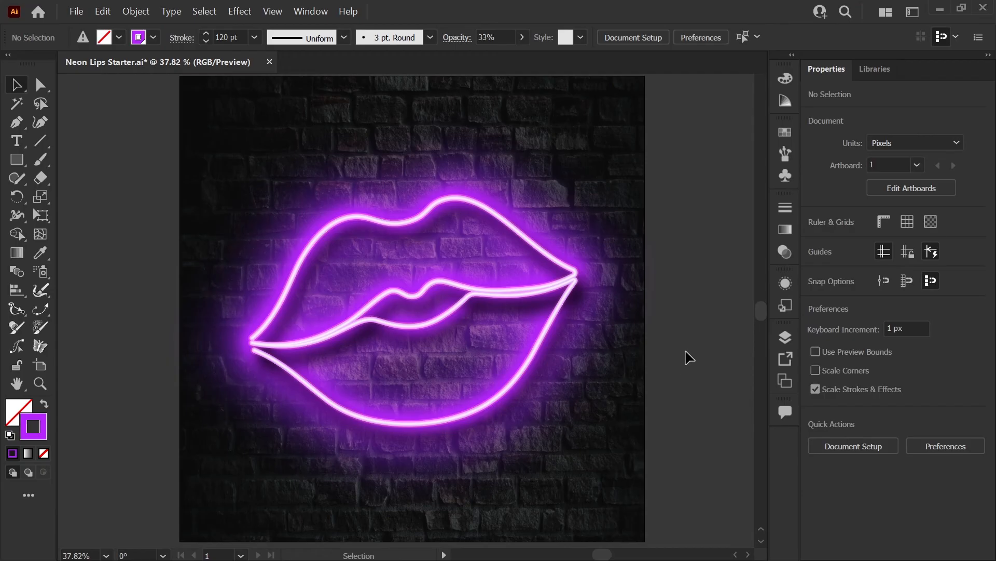
pyautogui.moveTo(700, 262)
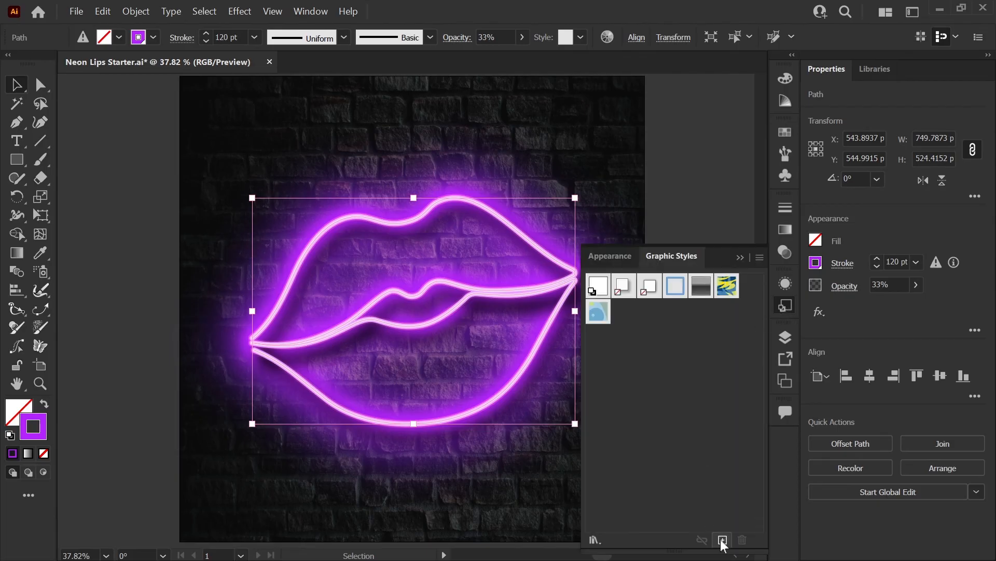
# Step: Save the selected lips' appearance as a New Graphic Style
pyautogui.click(722, 540)
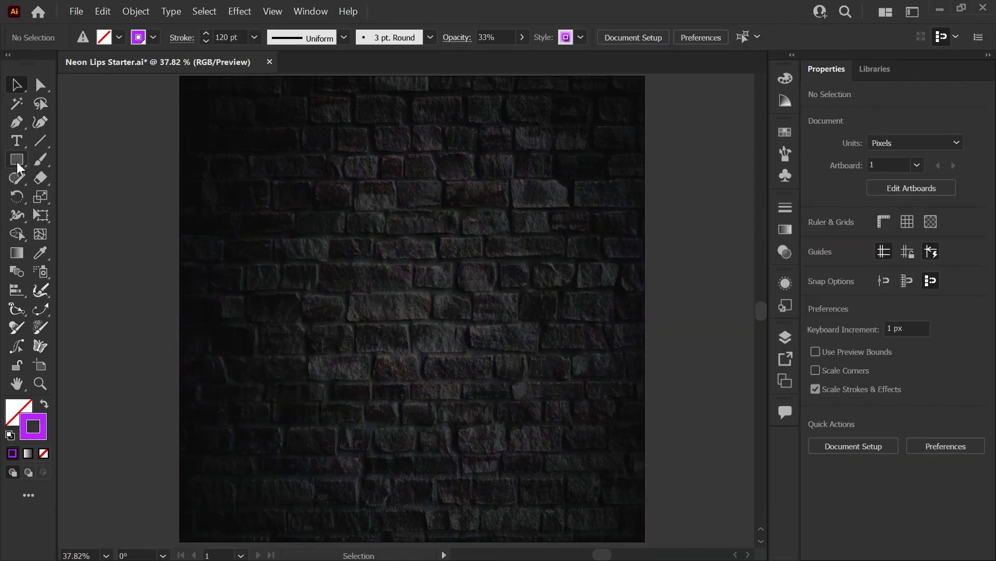
# Step: Draw a neon circle with the Ellipse tool, then two curvy lines with the Pencil tool
pyautogui.click(15, 159)
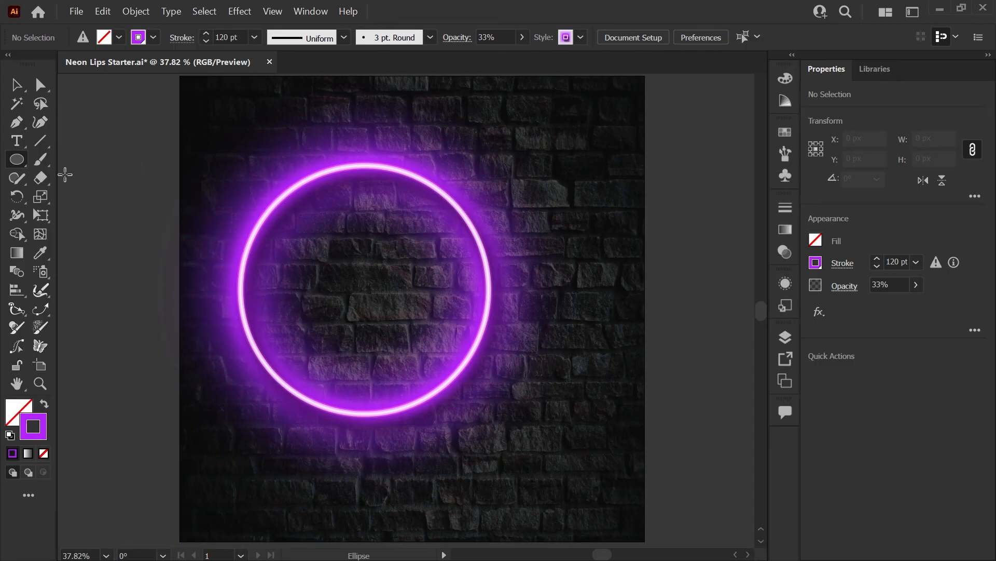
pyautogui.click(16, 177)
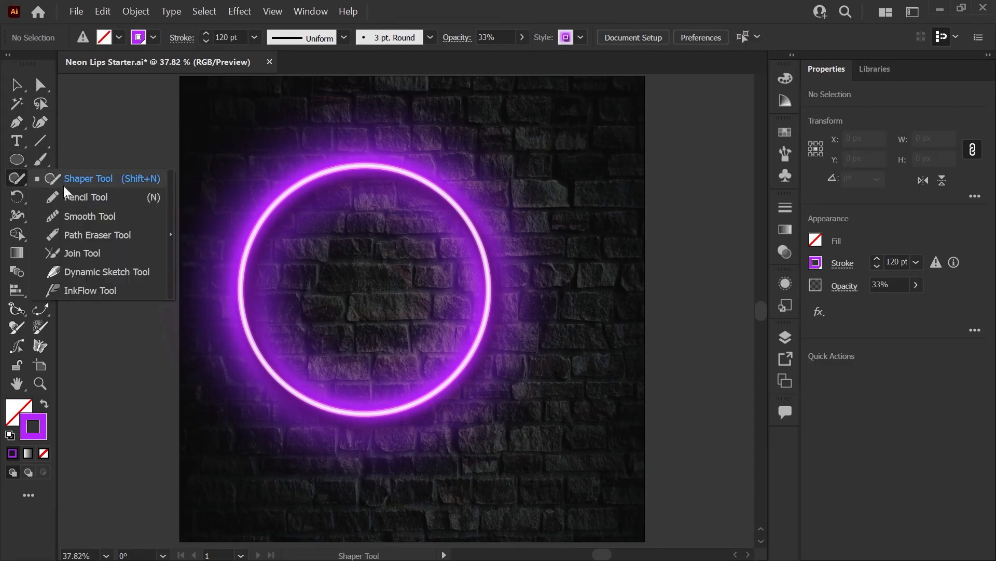
pyautogui.click(86, 197)
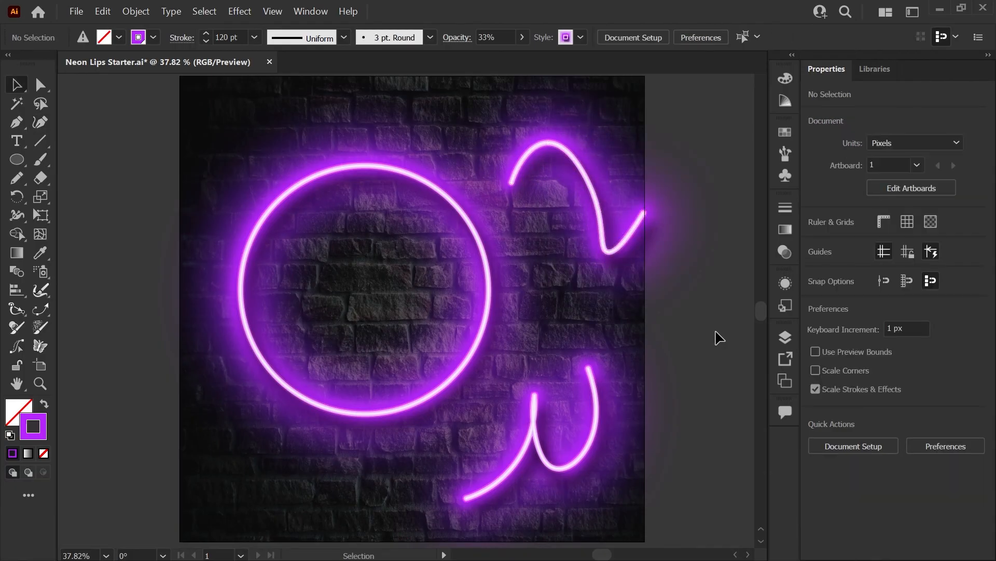
# Step: Save the graphic styles, with the purple neon glow, as a 'Neon Lips Starter' library
pyautogui.click(784, 306)
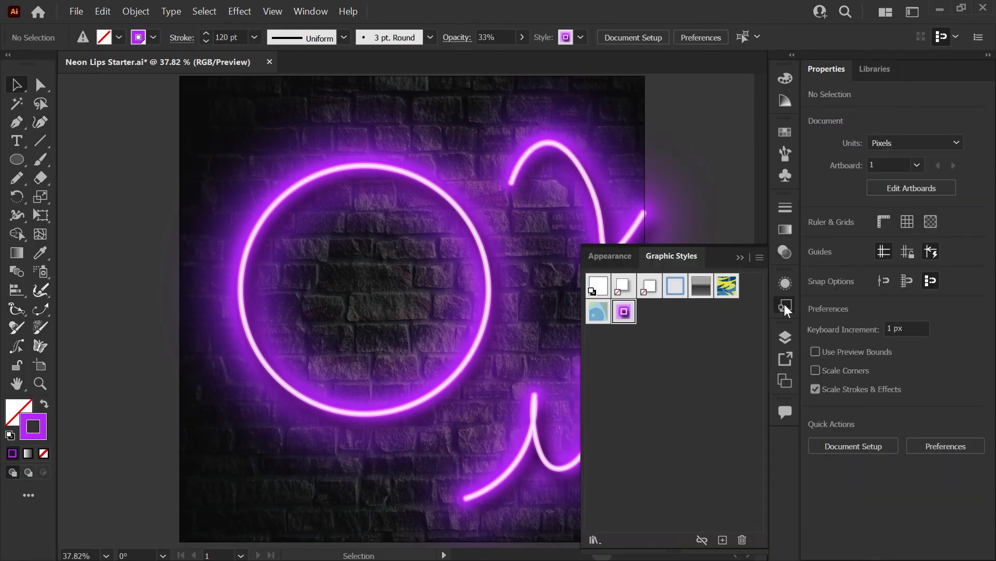
pyautogui.click(759, 257)
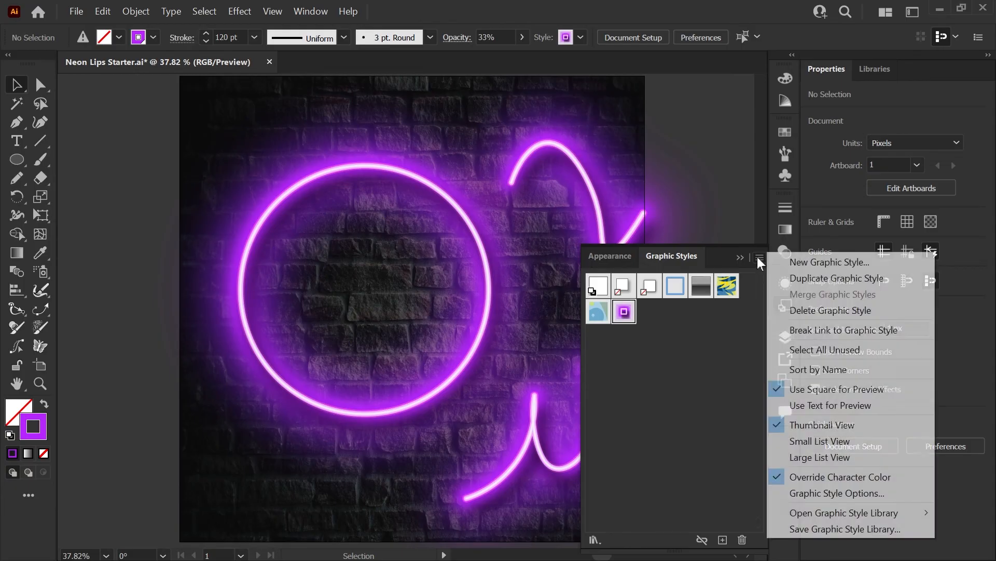
pyautogui.moveTo(844, 528)
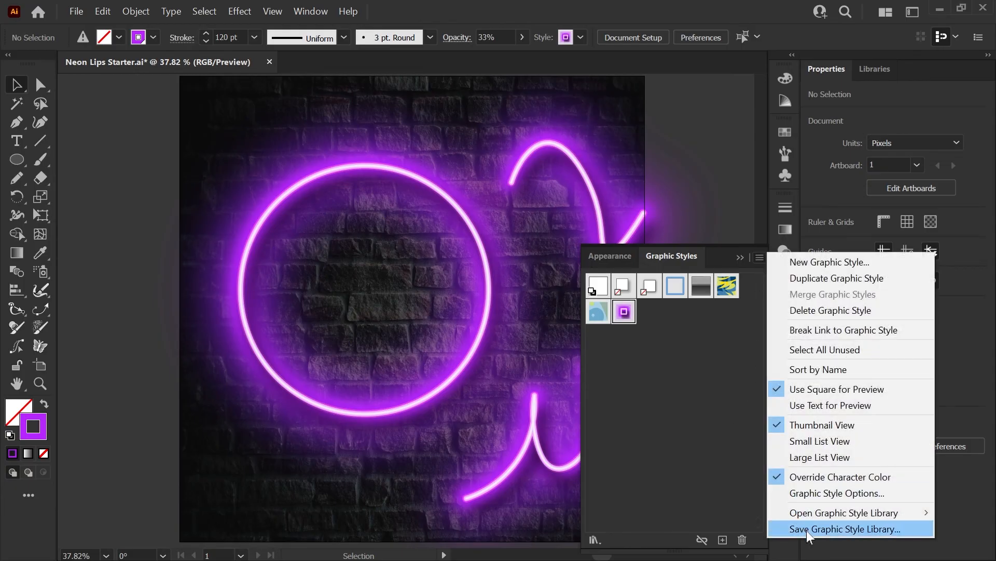
pyautogui.click(842, 528)
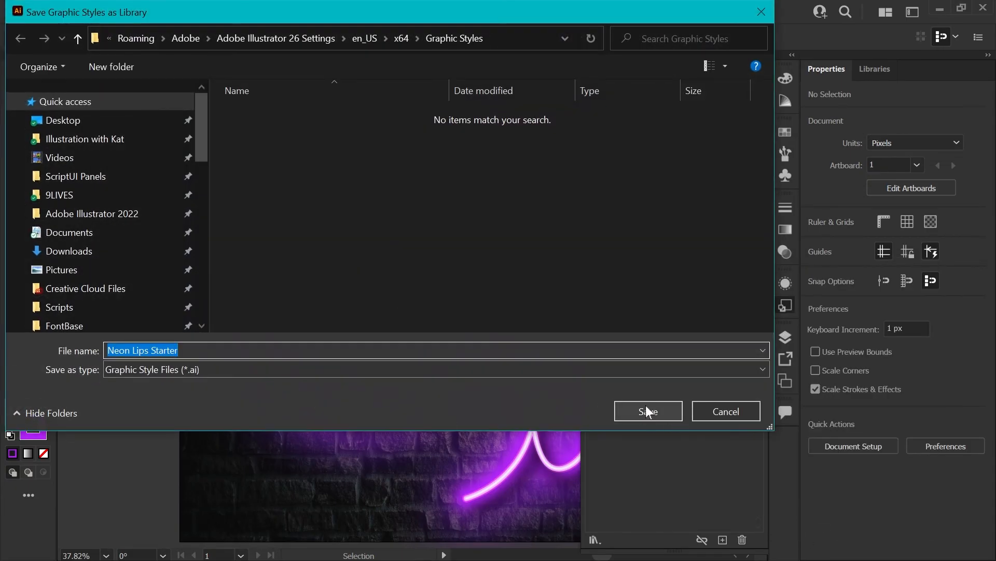
pyautogui.click(648, 411)
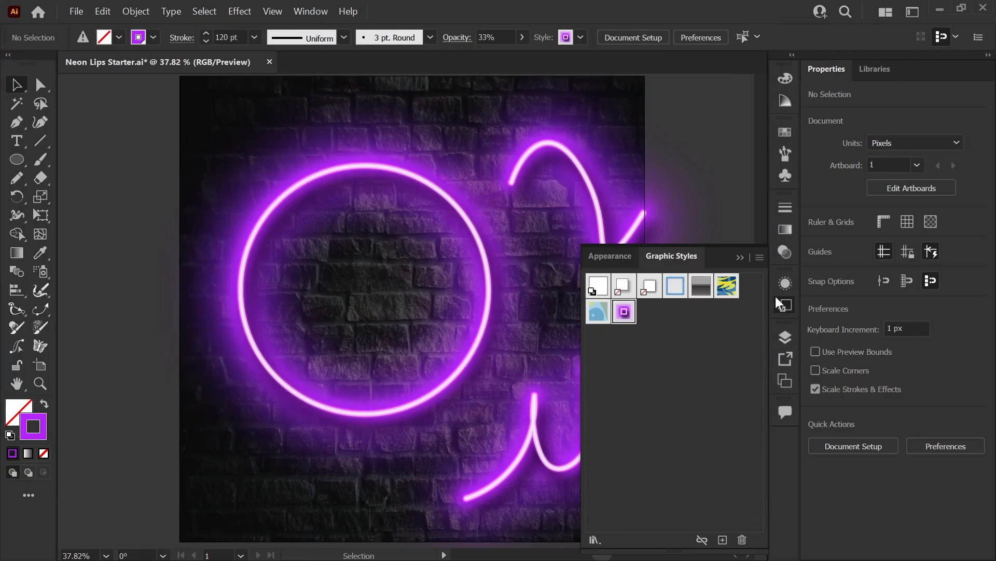